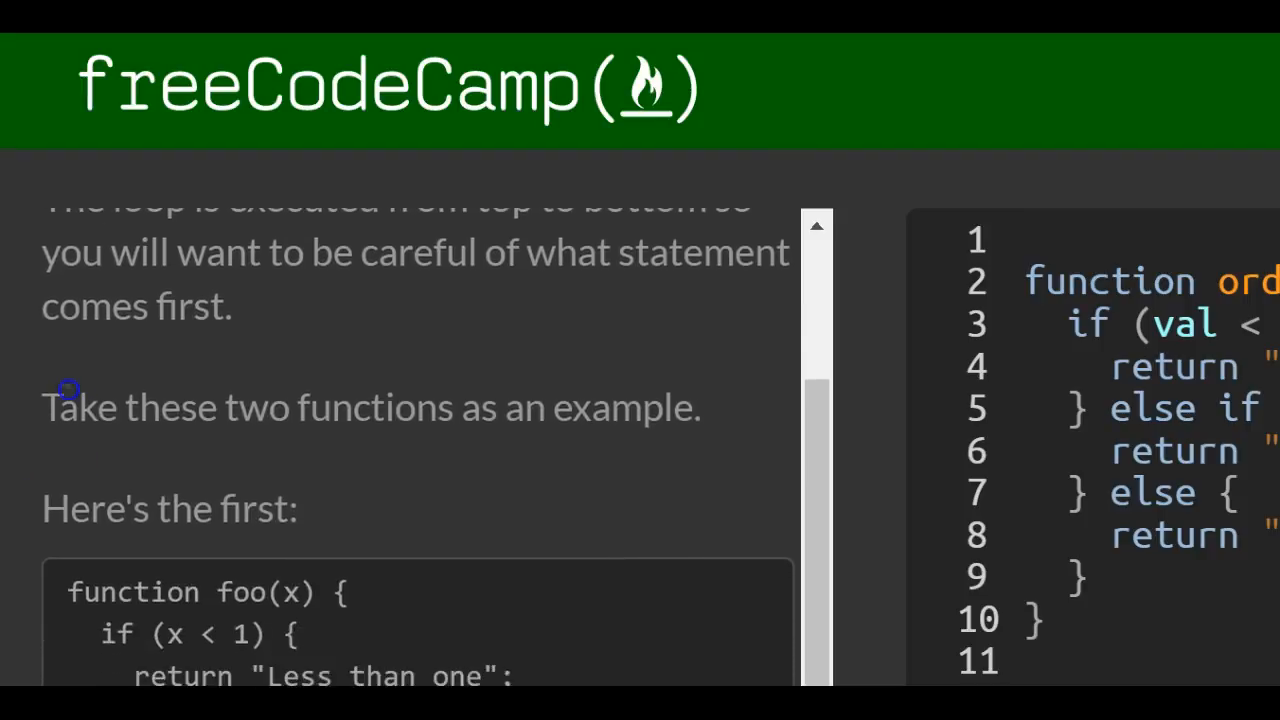
Review the challenge description and highlight the 'Less than one' return in the foo example.
{"action": "scroll", "scroll_direction": "down", "scroll_amount": 3}
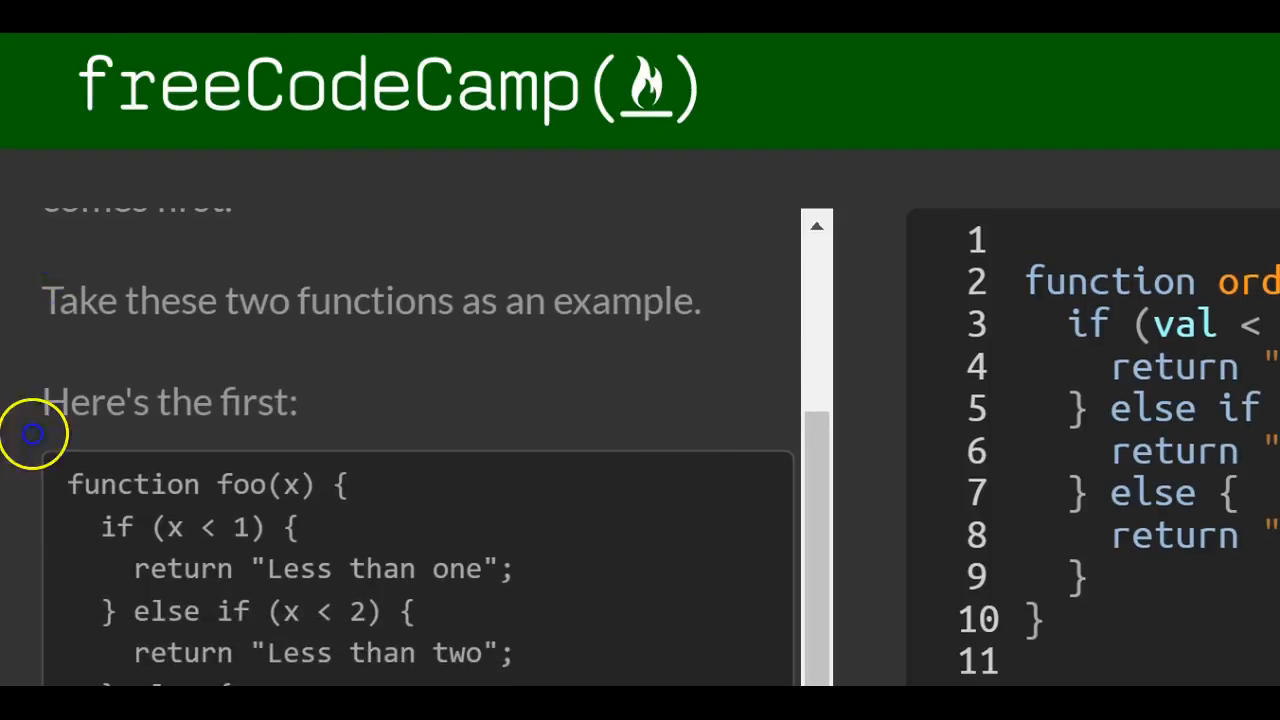
{"action": "scroll", "scroll_direction": "down", "scroll_amount": 3}
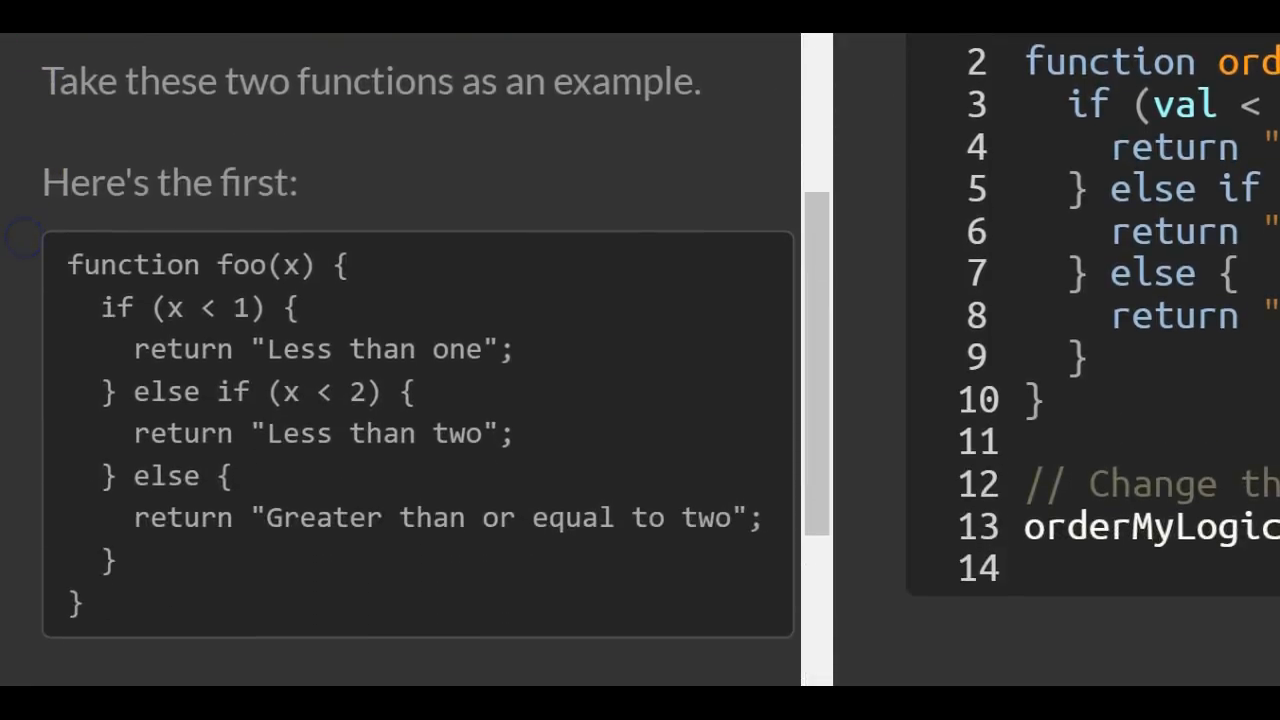
{"action": "scroll", "scroll_direction": "down", "scroll_amount": 3}
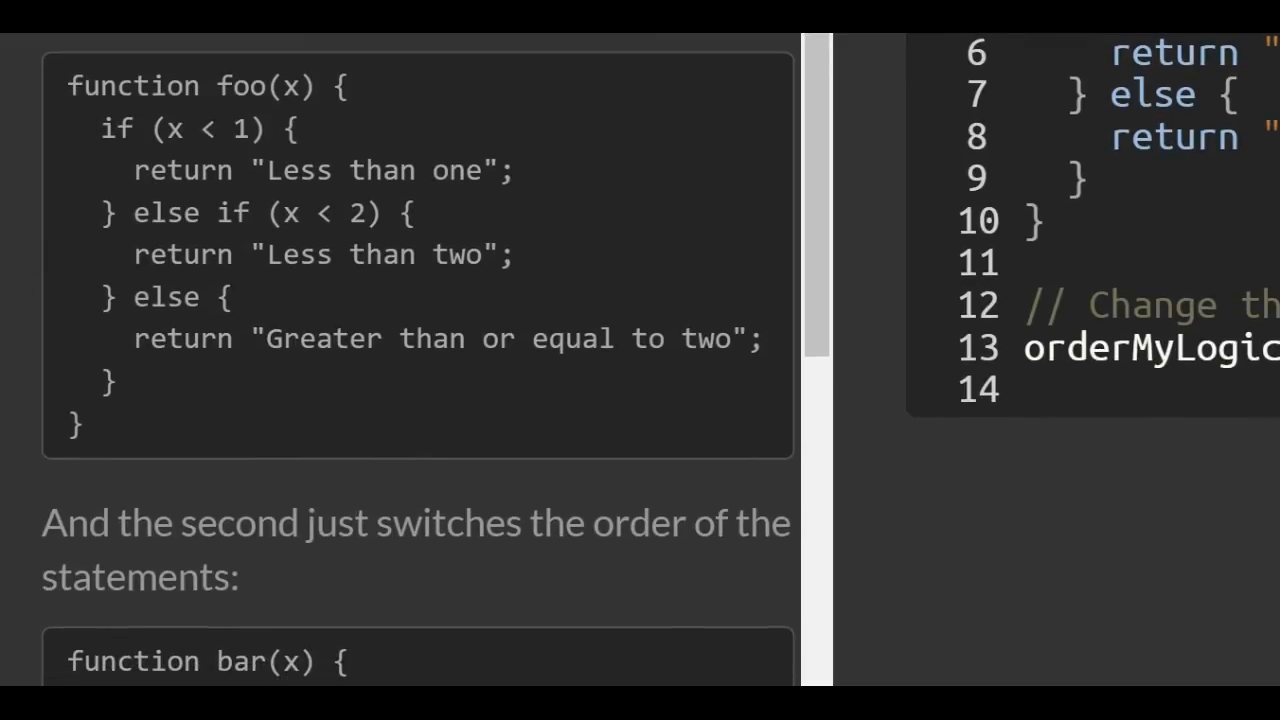
{"action": "mouse_move", "coordinate": [104, 114]}
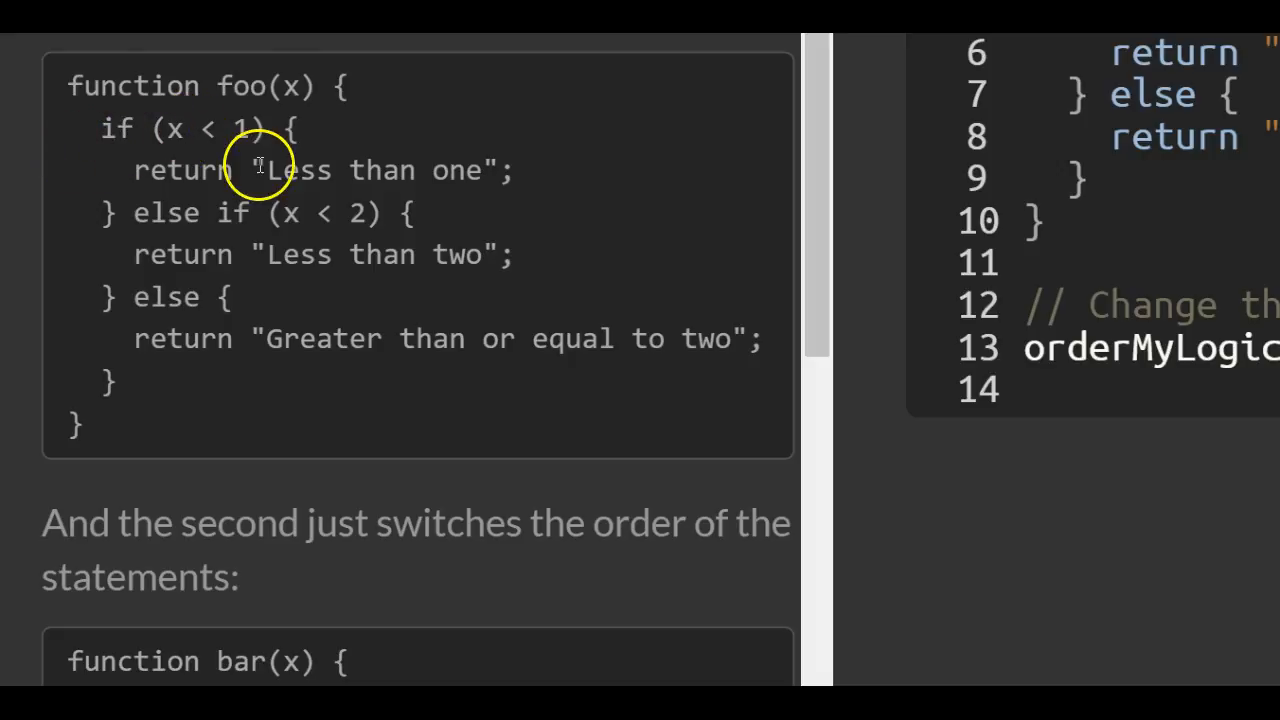
{"action": "mouse_move", "coordinate": [676, 104]}
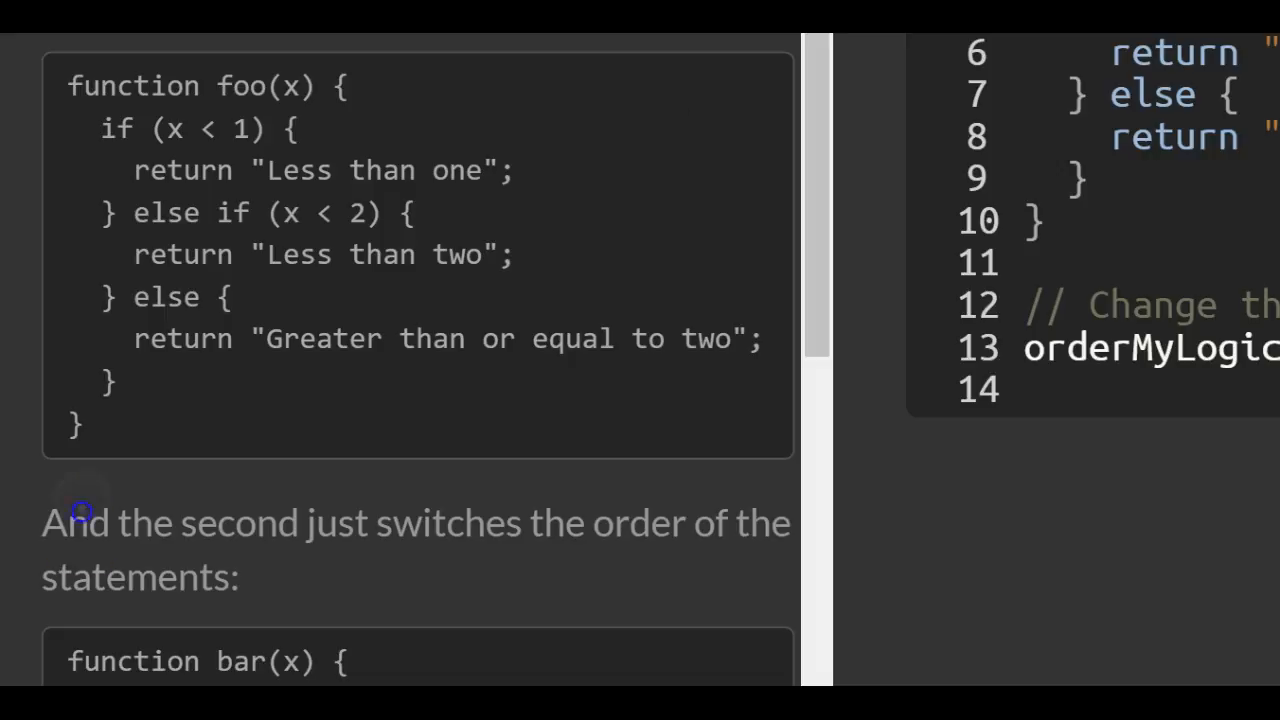
{"action": "scroll", "scroll_direction": "down", "scroll_amount": 3}
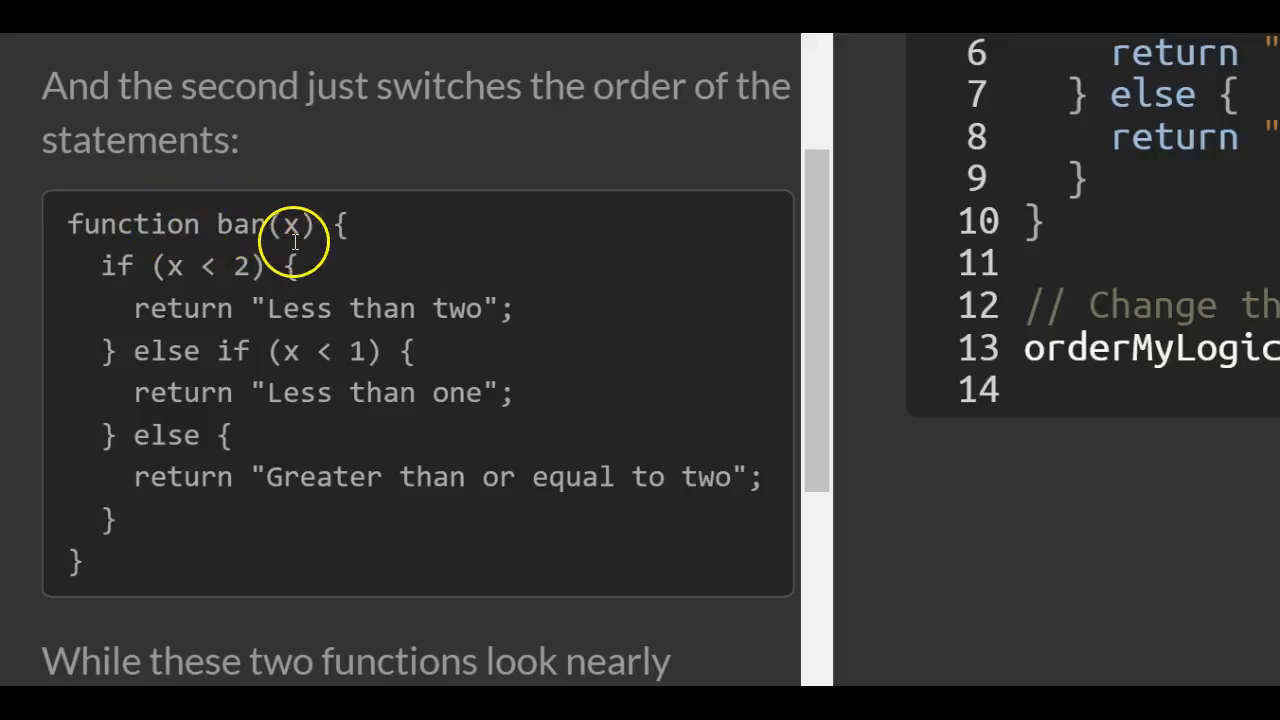
{"action": "mouse_move", "coordinate": [132, 272]}
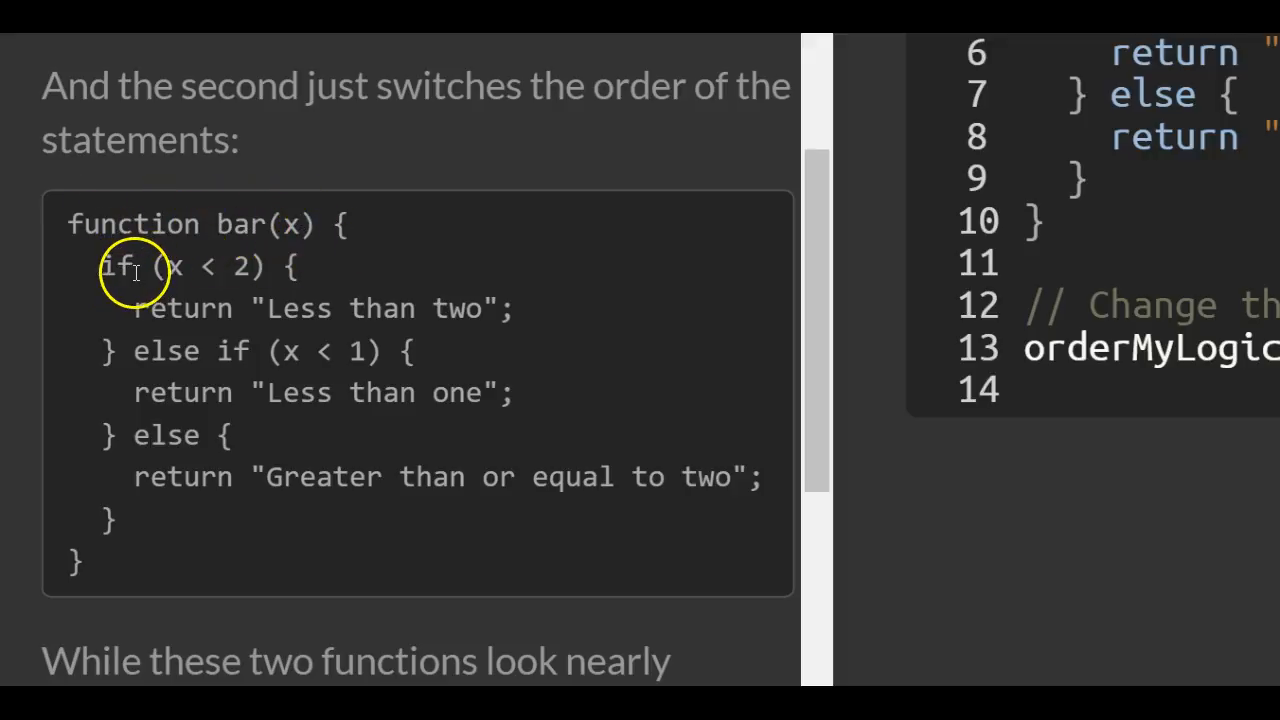
{"action": "left_click_drag", "start_coordinate": [162, 266], "coordinate": [258, 266]}
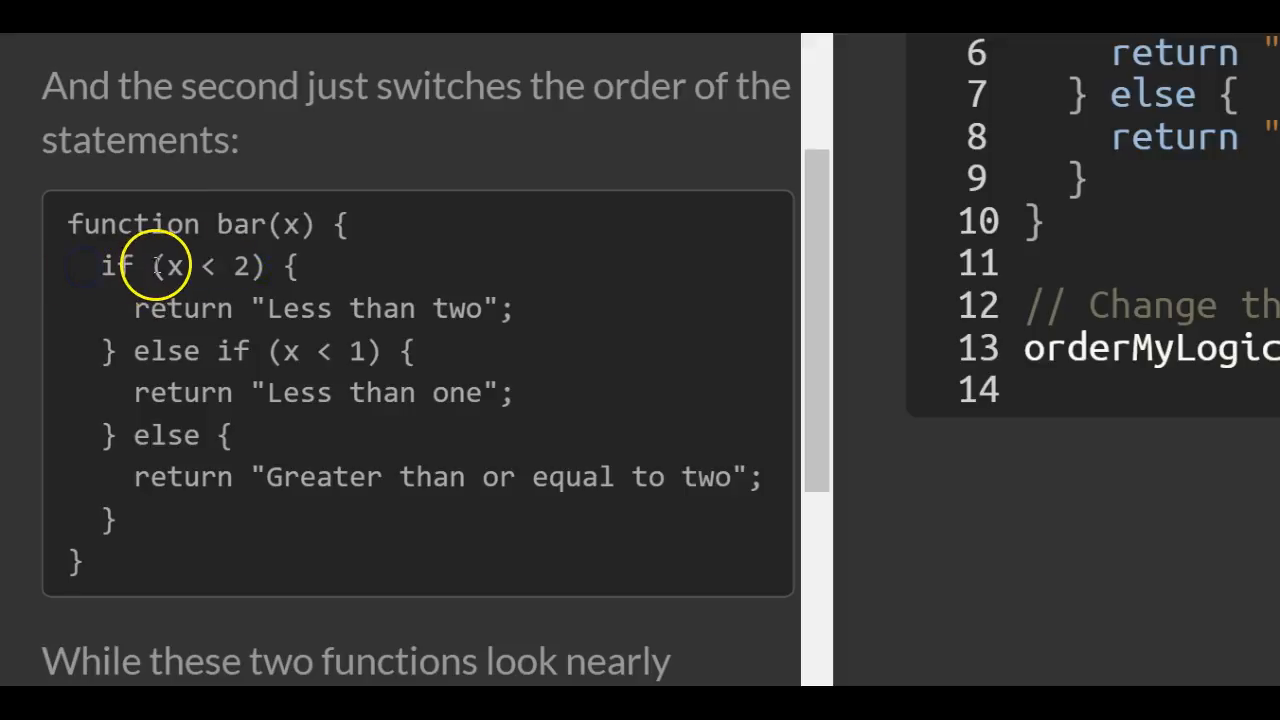
{"action": "mouse_move", "coordinate": [238, 278]}
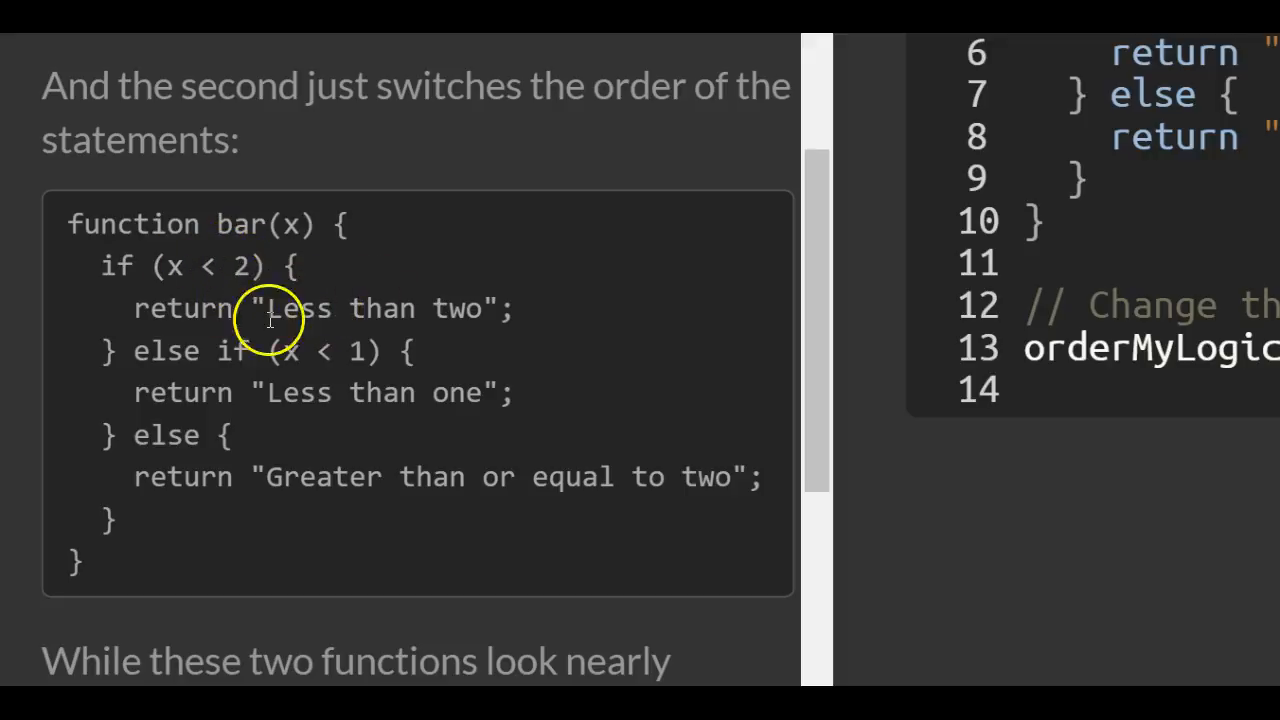
{"action": "mouse_move", "coordinate": [650, 264]}
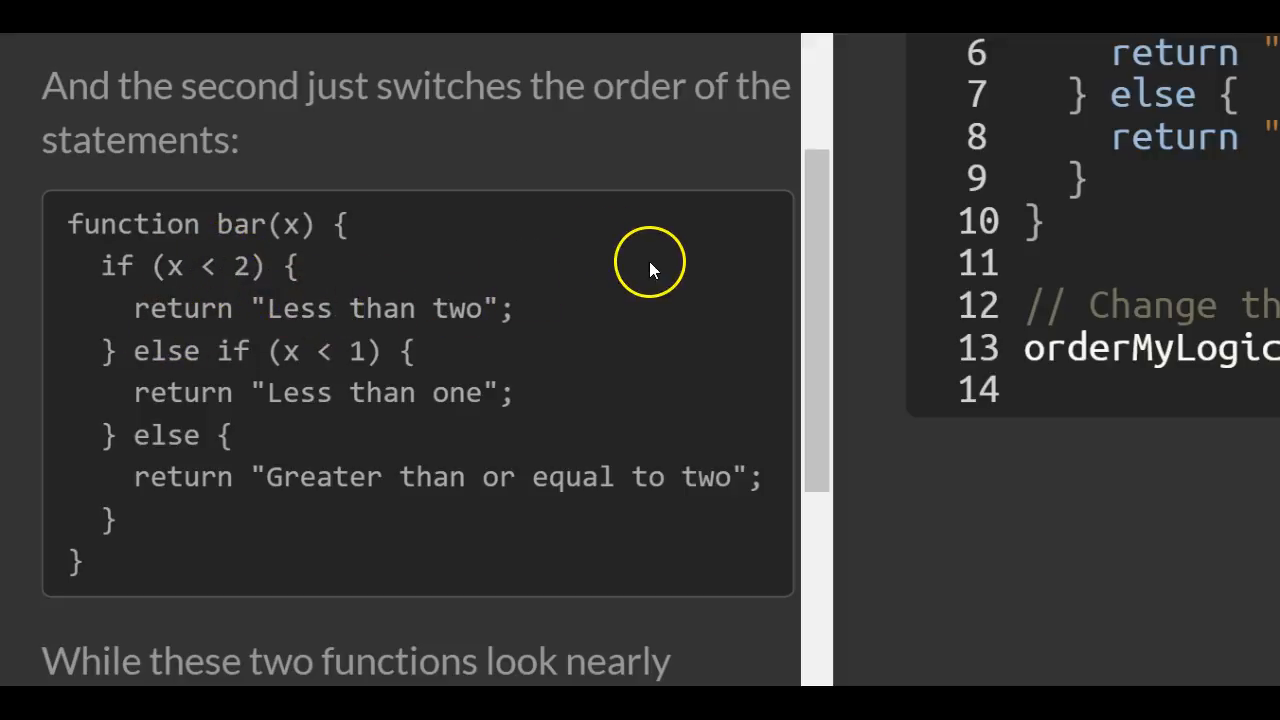
{"action": "mouse_move", "coordinate": [250, 356]}
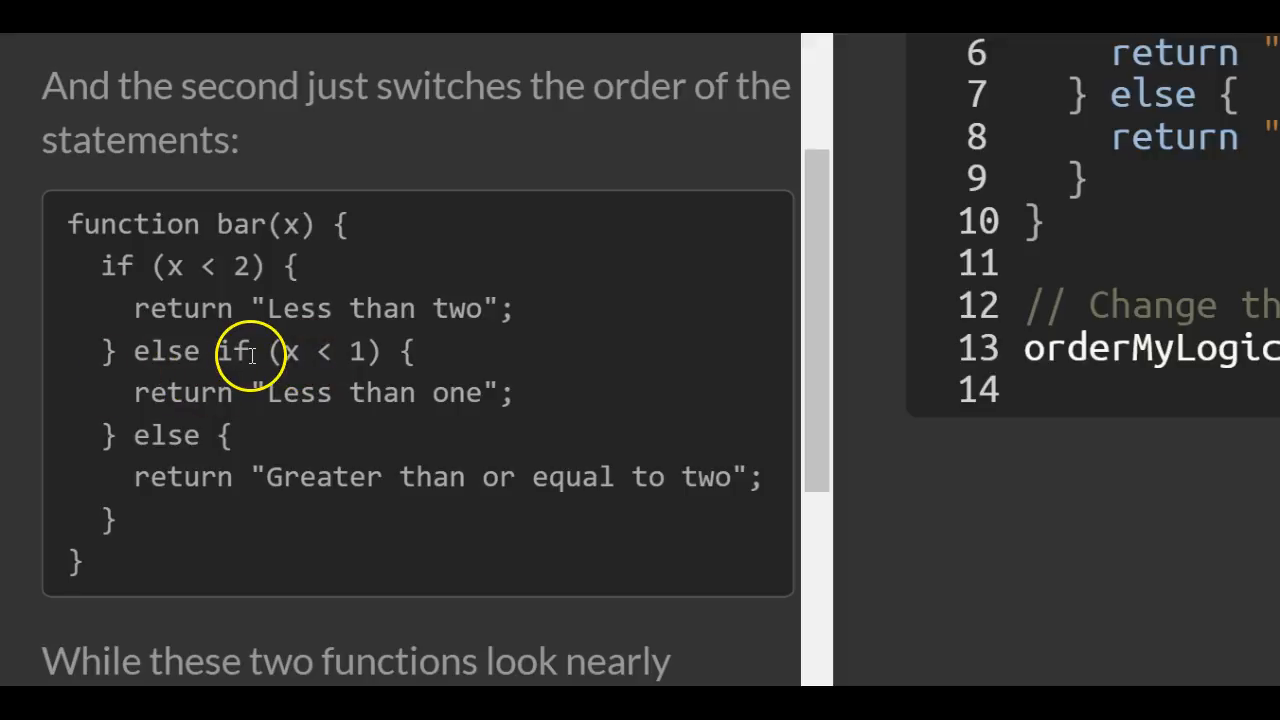
{"action": "mouse_move", "coordinate": [358, 332]}
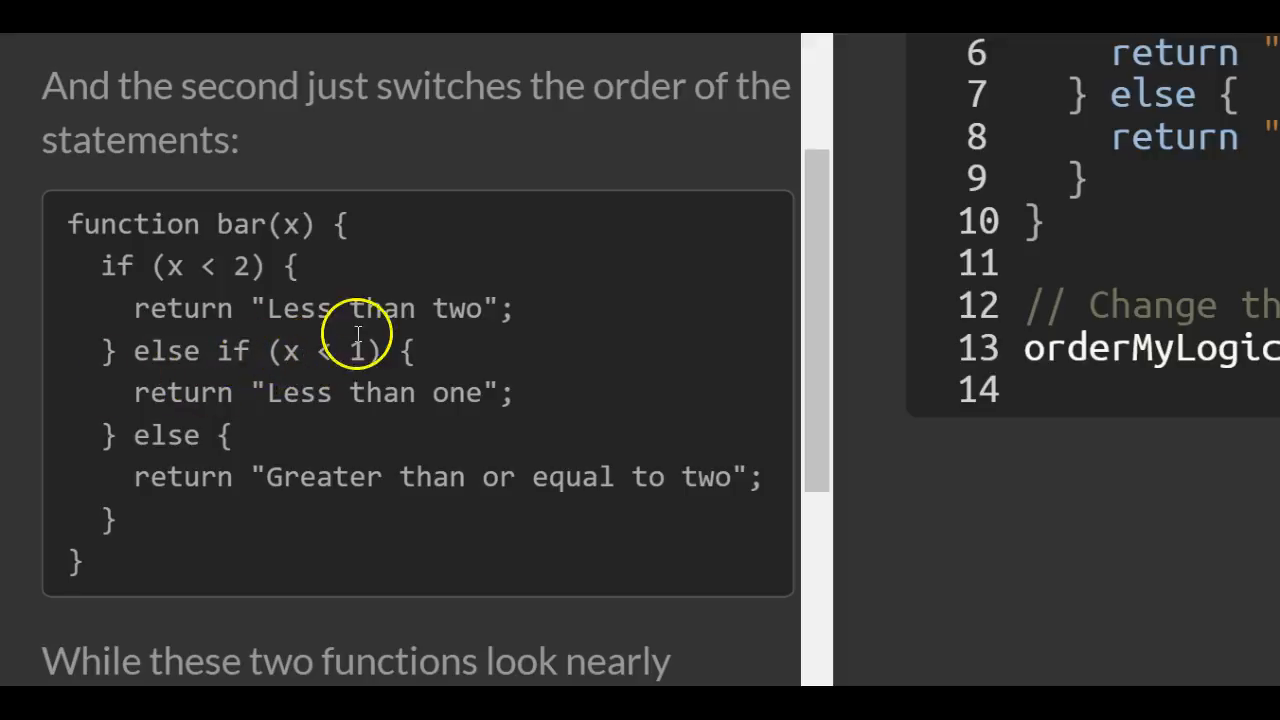
{"action": "mouse_move", "coordinate": [664, 296]}
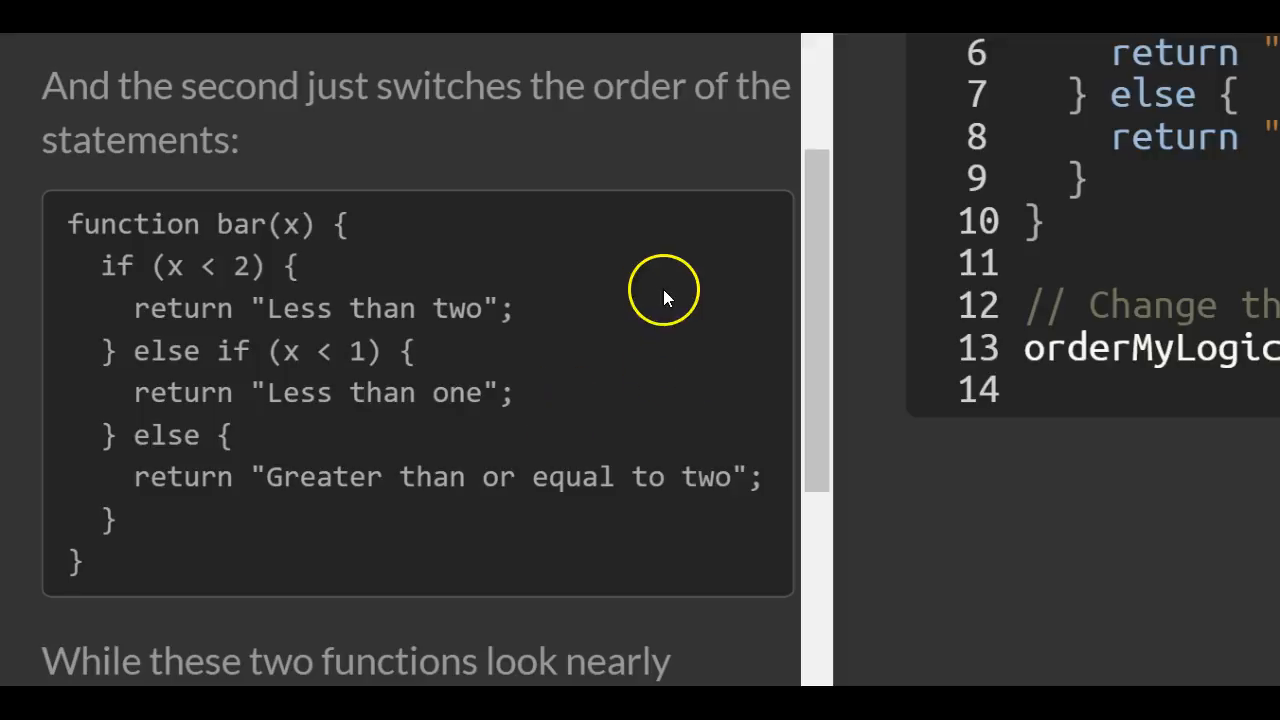
{"action": "mouse_move", "coordinate": [340, 518]}
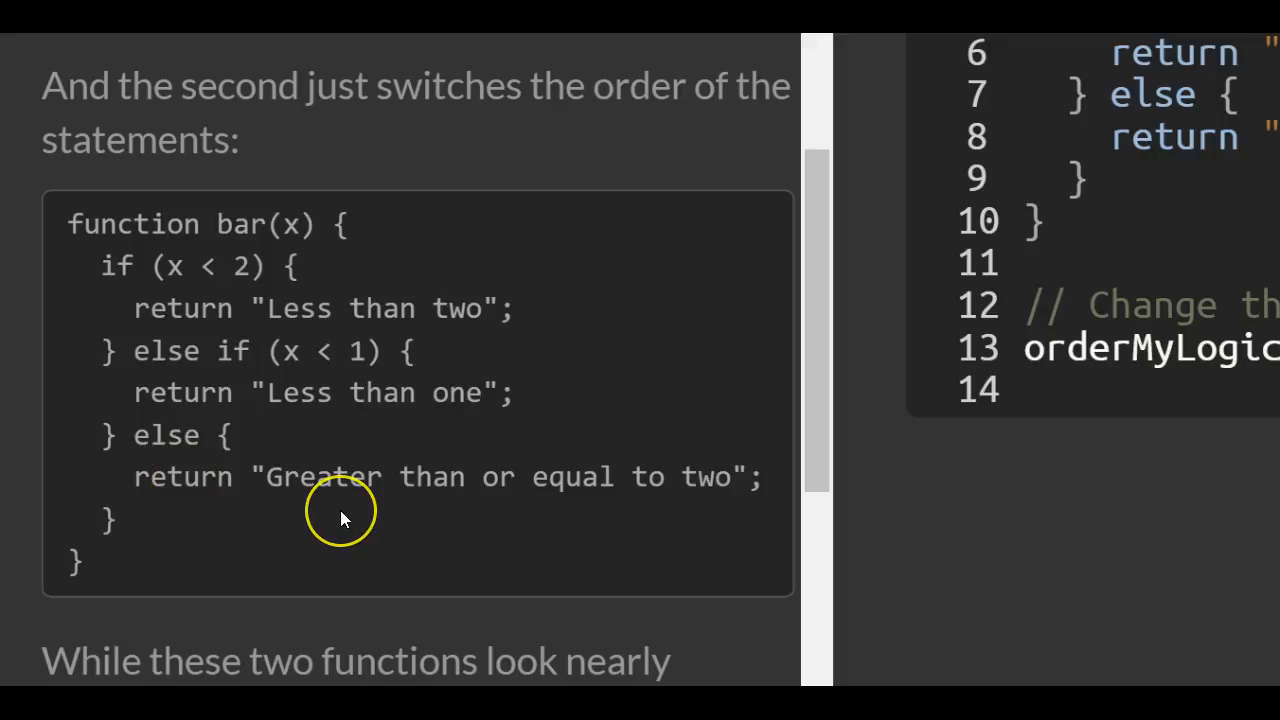
{"action": "mouse_move", "coordinate": [342, 512]}
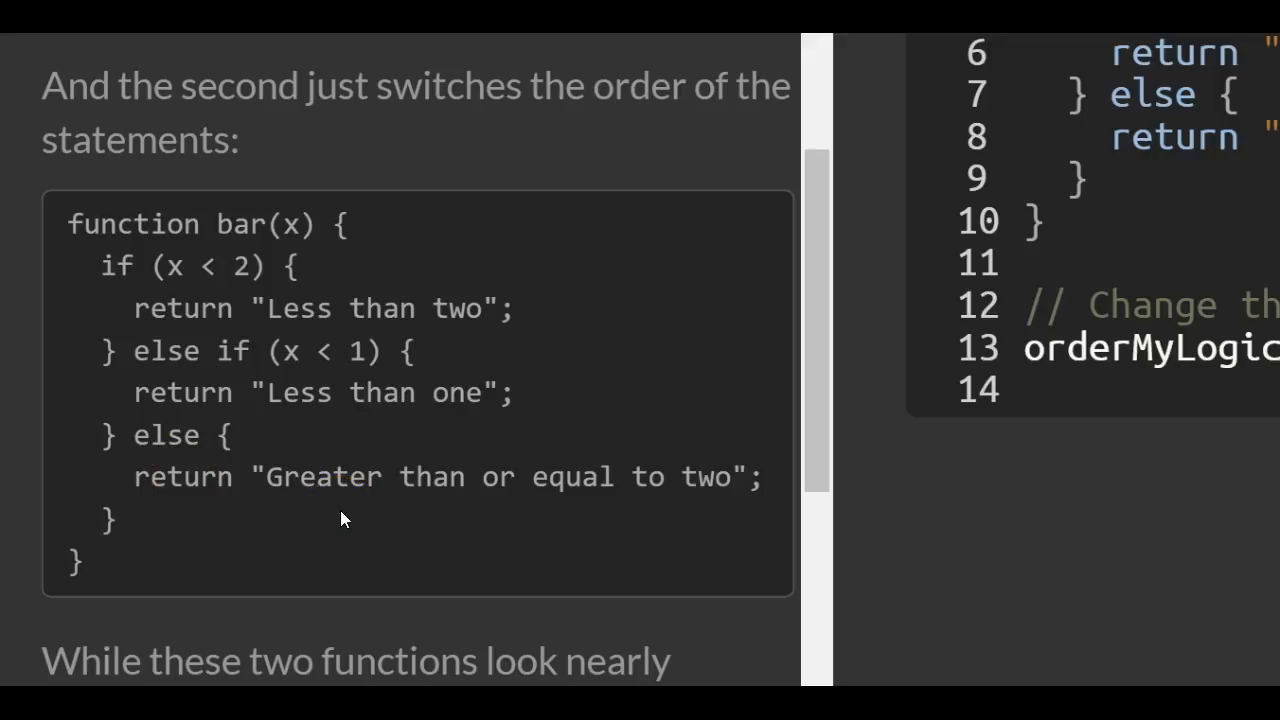
{"action": "scroll", "scroll_direction": "down", "scroll_amount": 3}
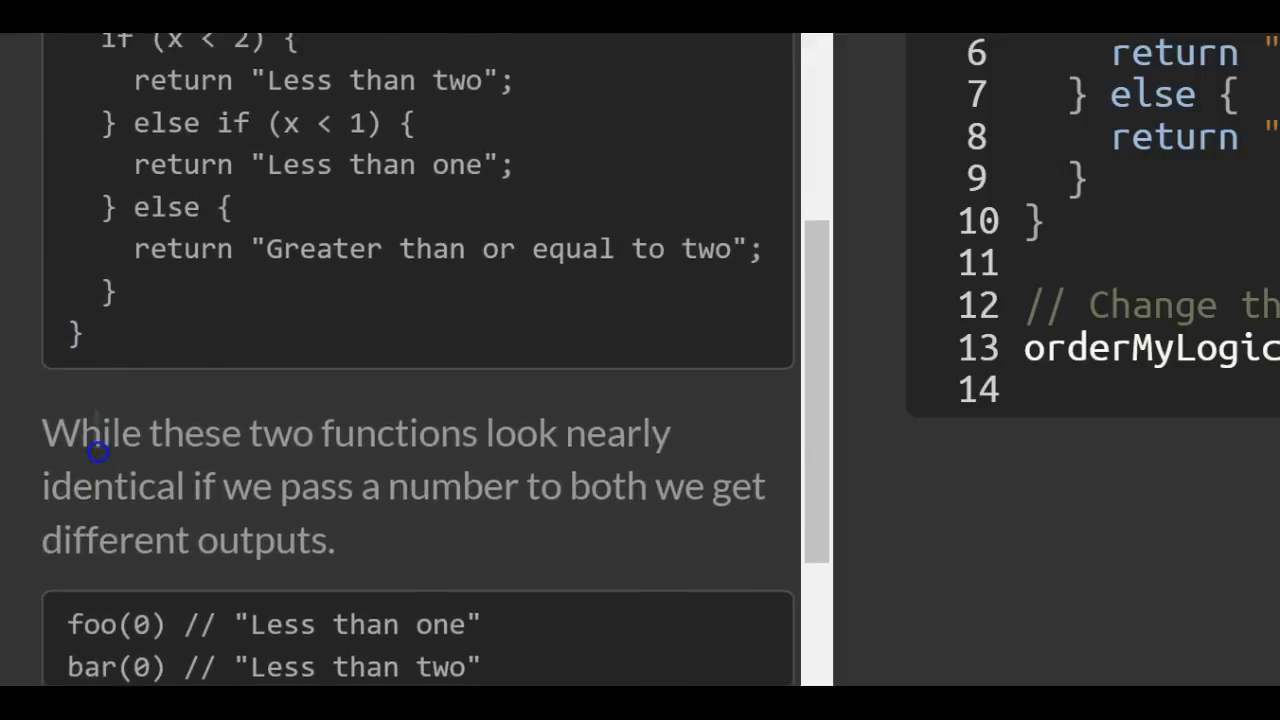
{"action": "scroll", "scroll_direction": "down", "scroll_amount": 3}
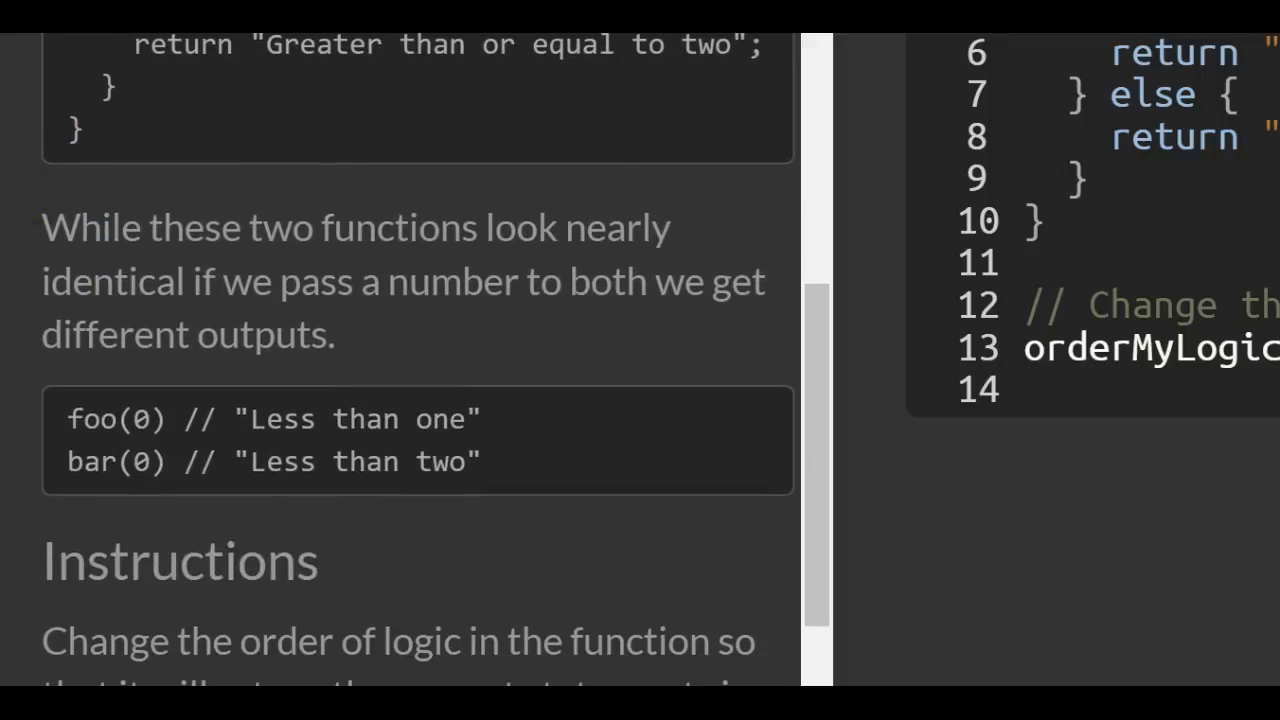
{"action": "scroll", "scroll_direction": "down", "scroll_amount": 3}
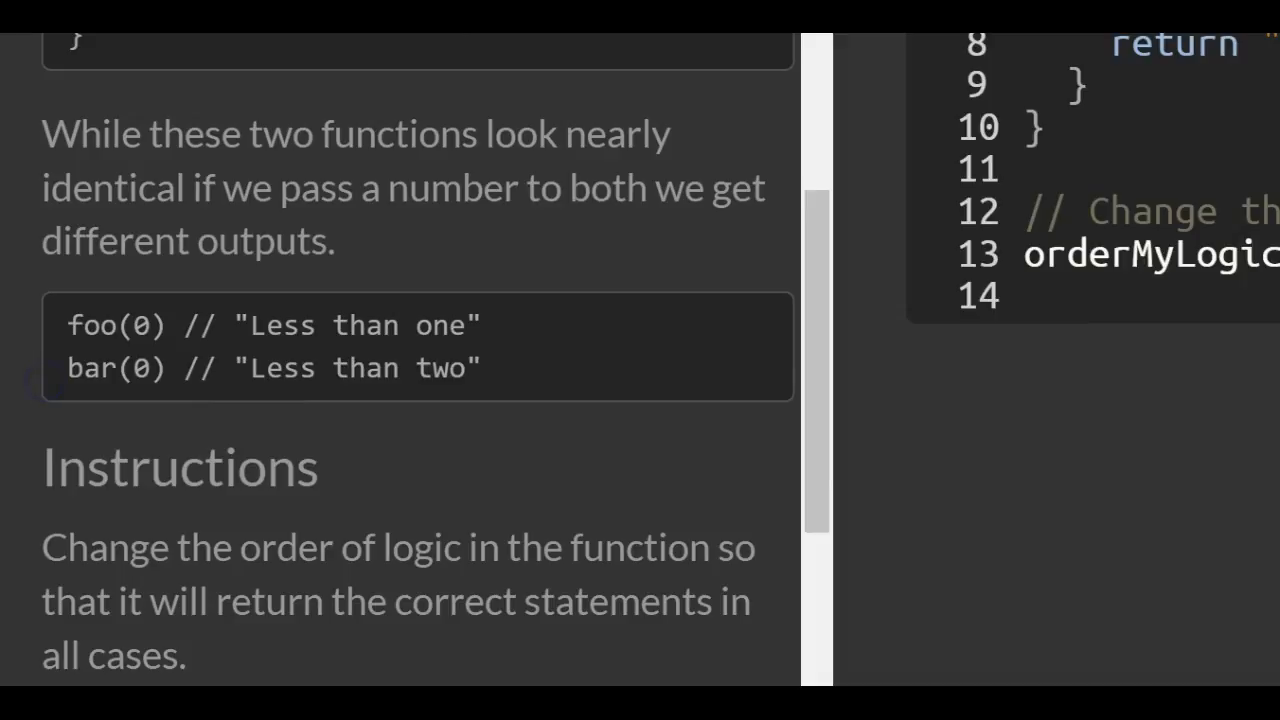
{"action": "scroll", "scroll_direction": "up", "scroll_amount": 3}
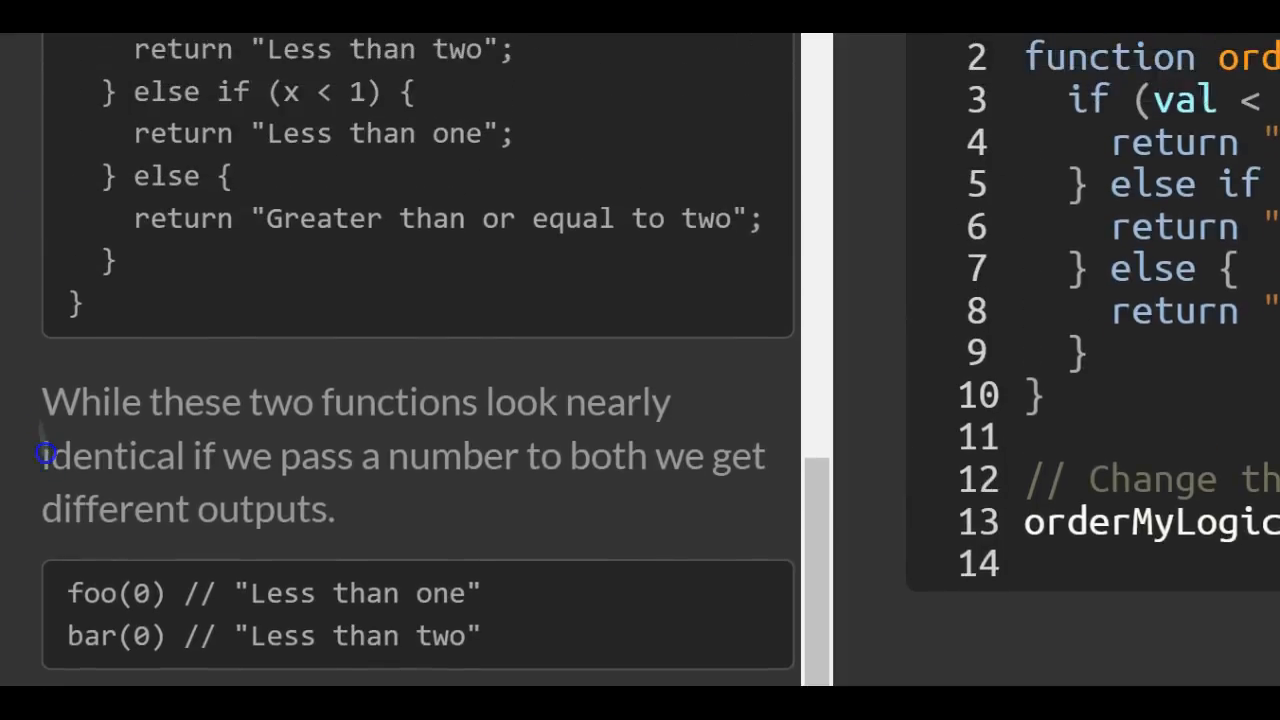
{"action": "scroll", "scroll_direction": "up", "scroll_amount": 3}
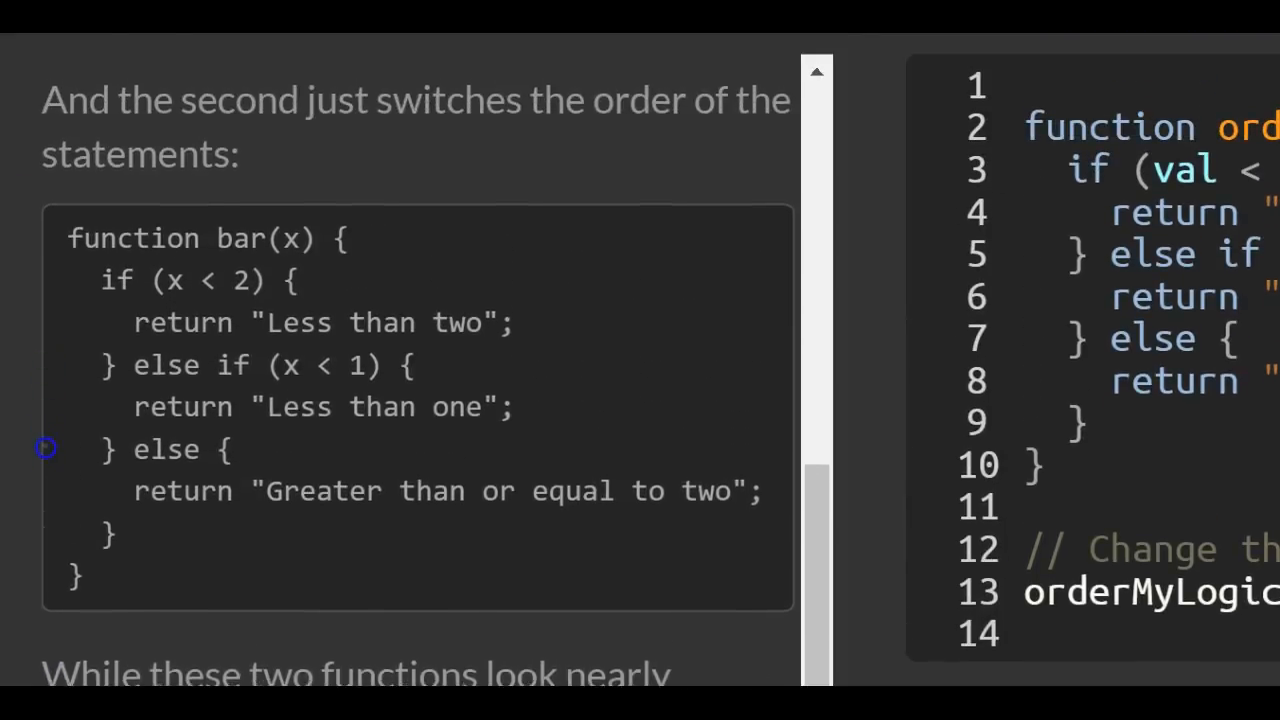
{"action": "scroll", "scroll_direction": "down", "scroll_amount": 3}
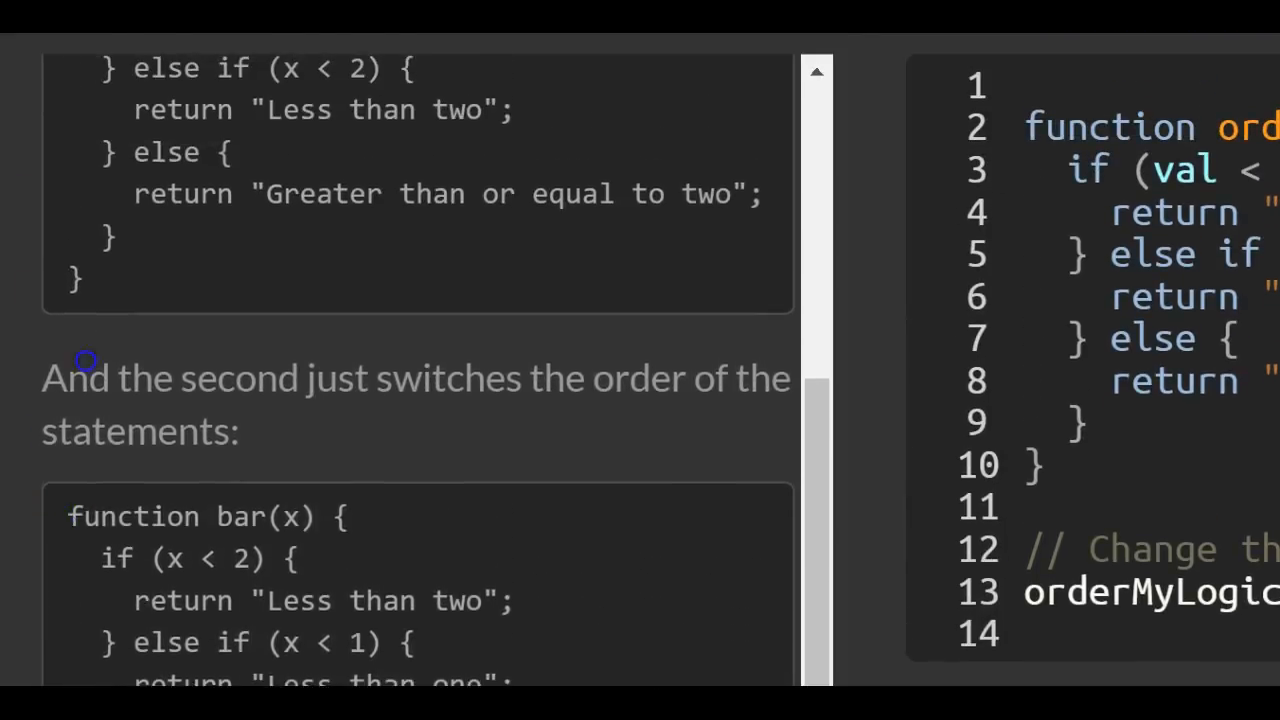
{"action": "scroll", "scroll_direction": "up", "scroll_amount": 3}
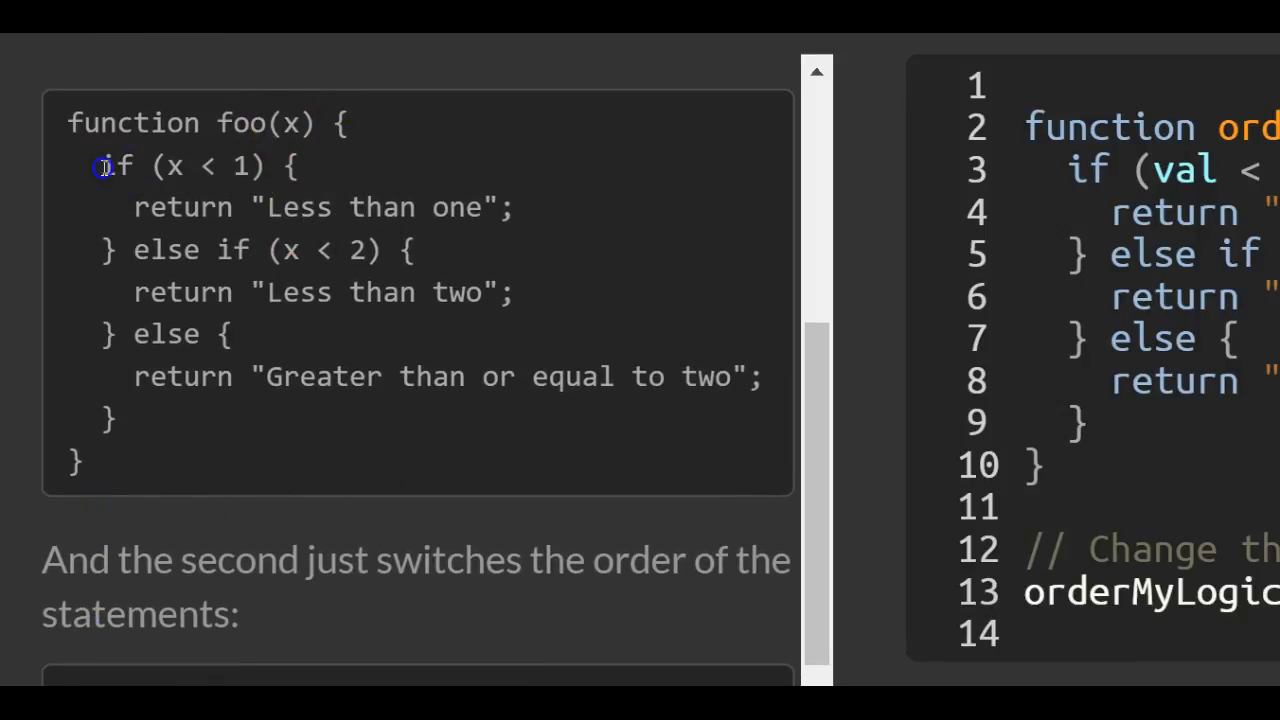
{"action": "left_click_drag", "start_coordinate": [100, 166], "coordinate": [268, 166]}
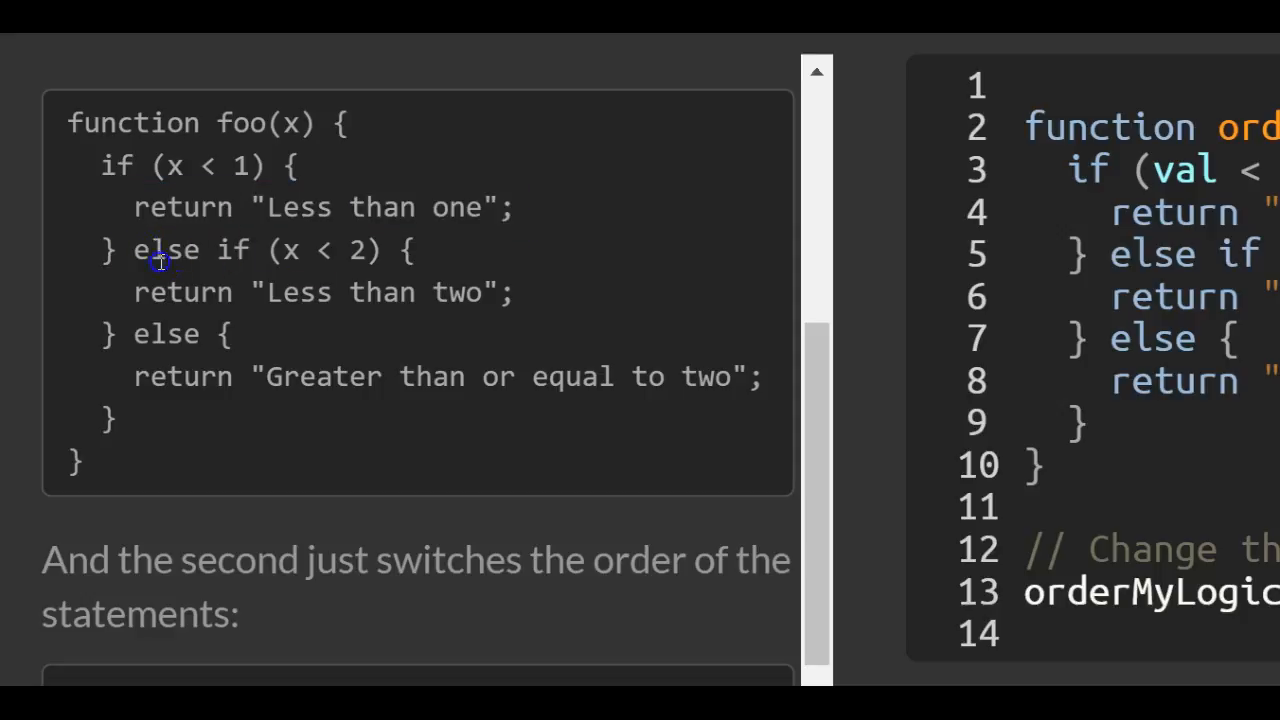
{"action": "mouse_move", "coordinate": [136, 198]}
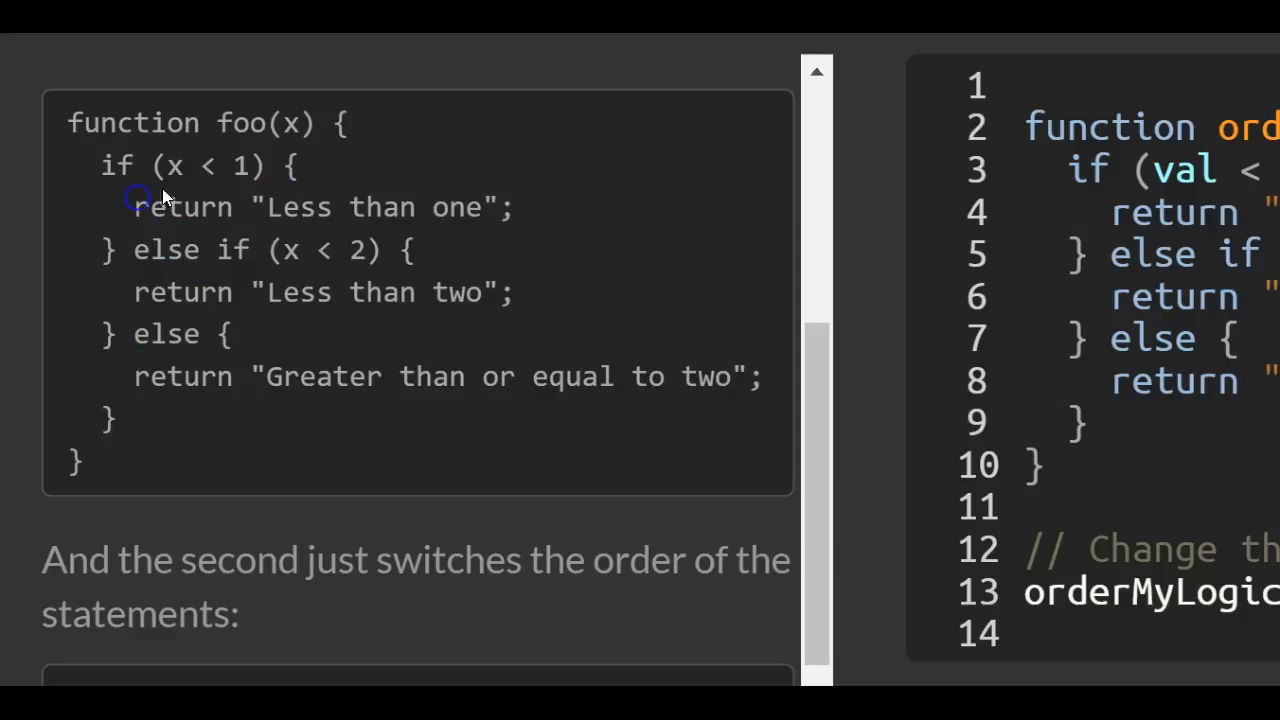
{"action": "double_click", "coordinate": [204, 164]}
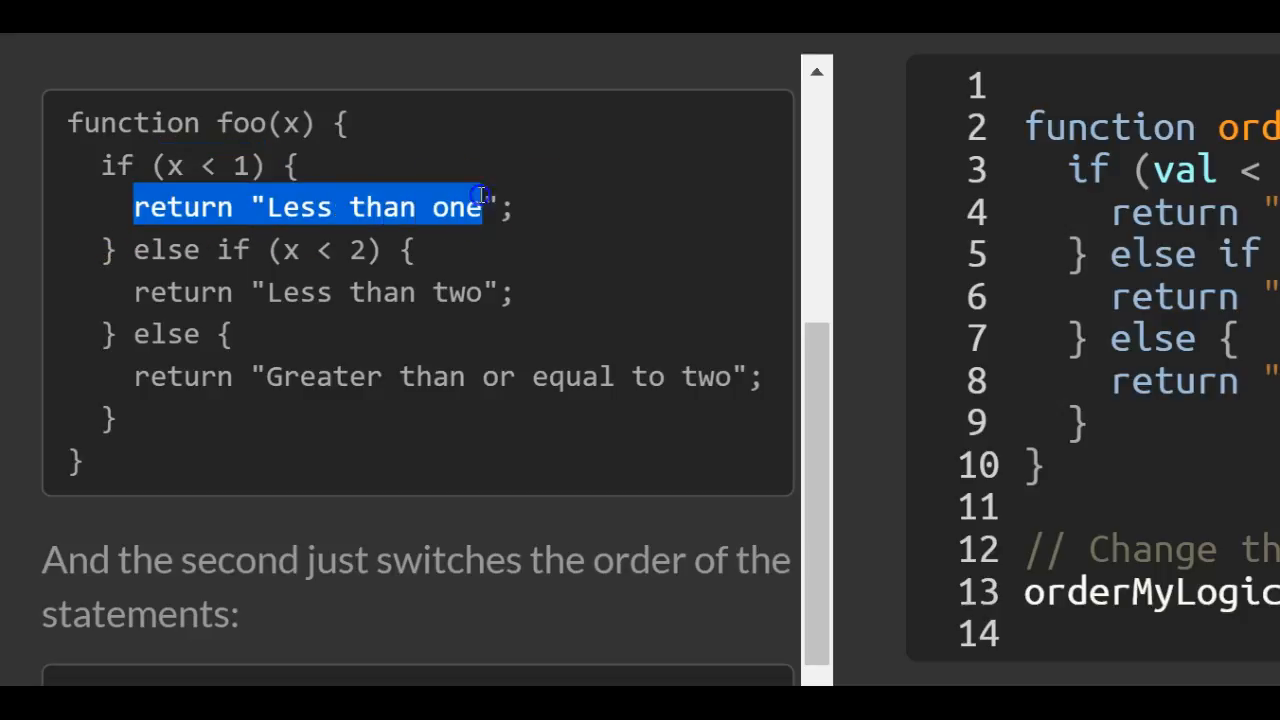
Highlight the bar example's 'Less than two' and else branches, then change the test call to orderMyLogic(4).
{"action": "scroll", "scroll_direction": "down", "scroll_amount": 3}
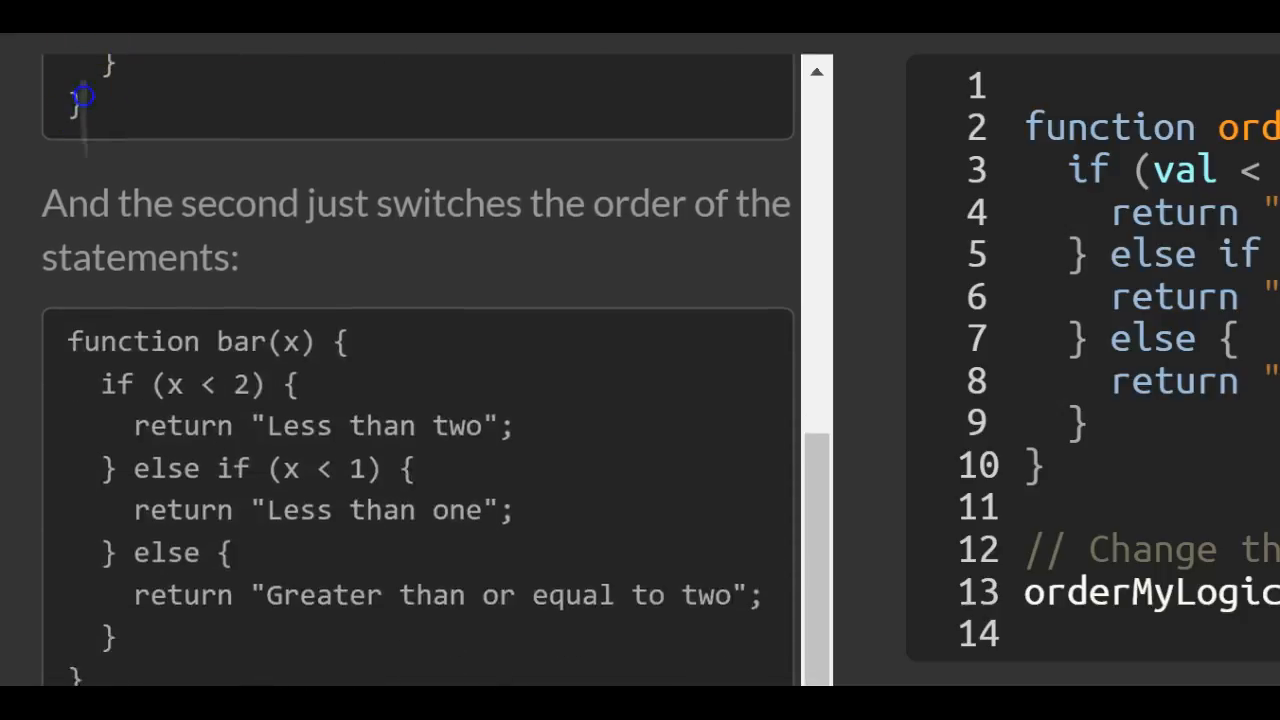
{"action": "scroll", "scroll_direction": "down", "scroll_amount": 3}
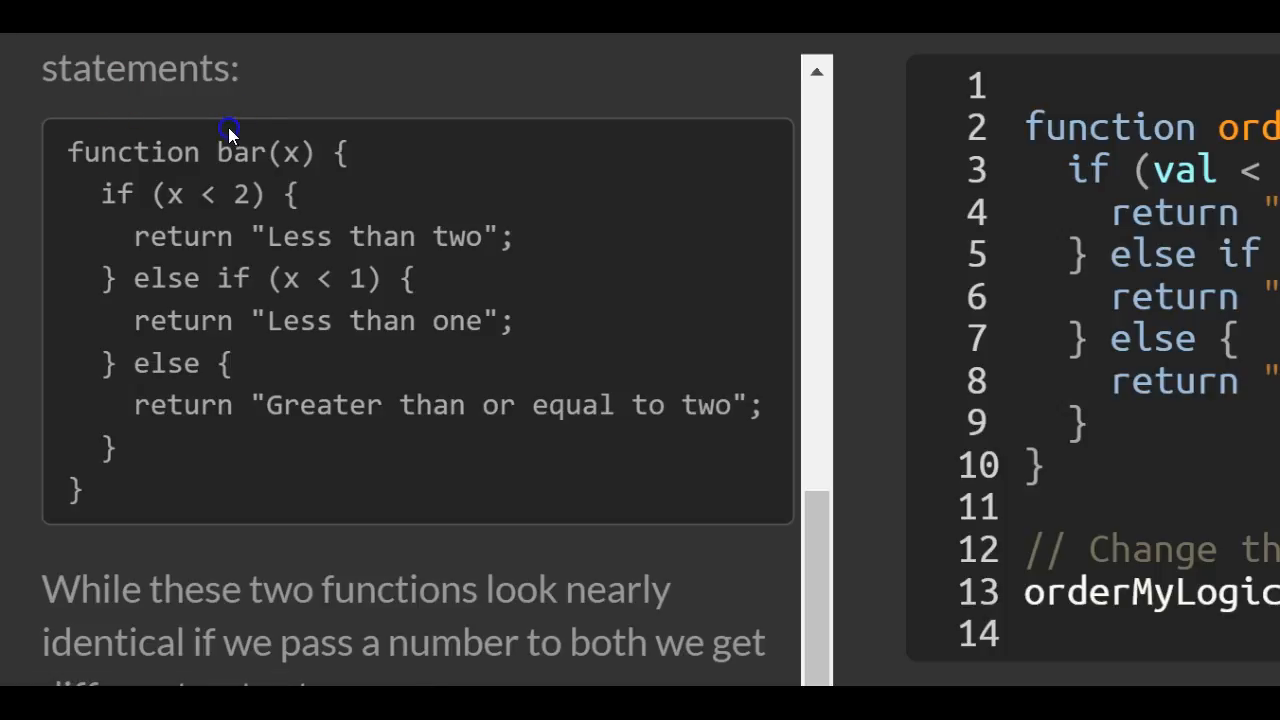
{"action": "mouse_move", "coordinate": [288, 140]}
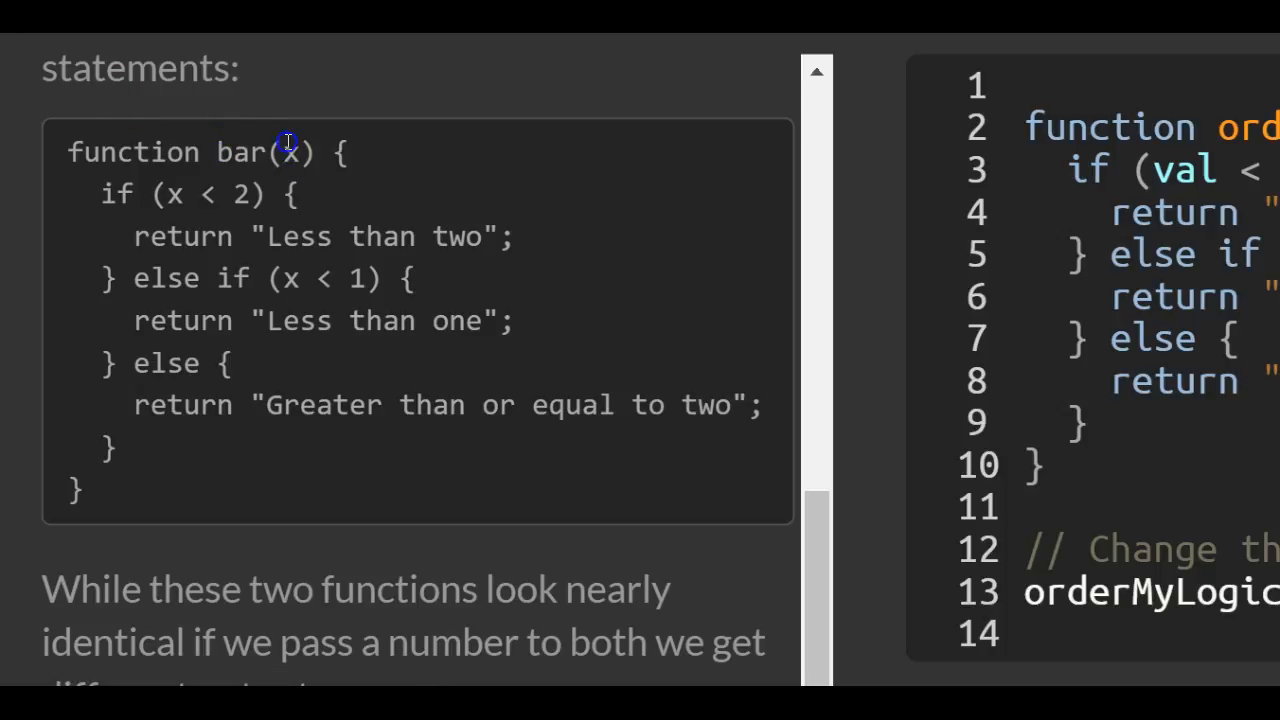
{"action": "mouse_move", "coordinate": [184, 210]}
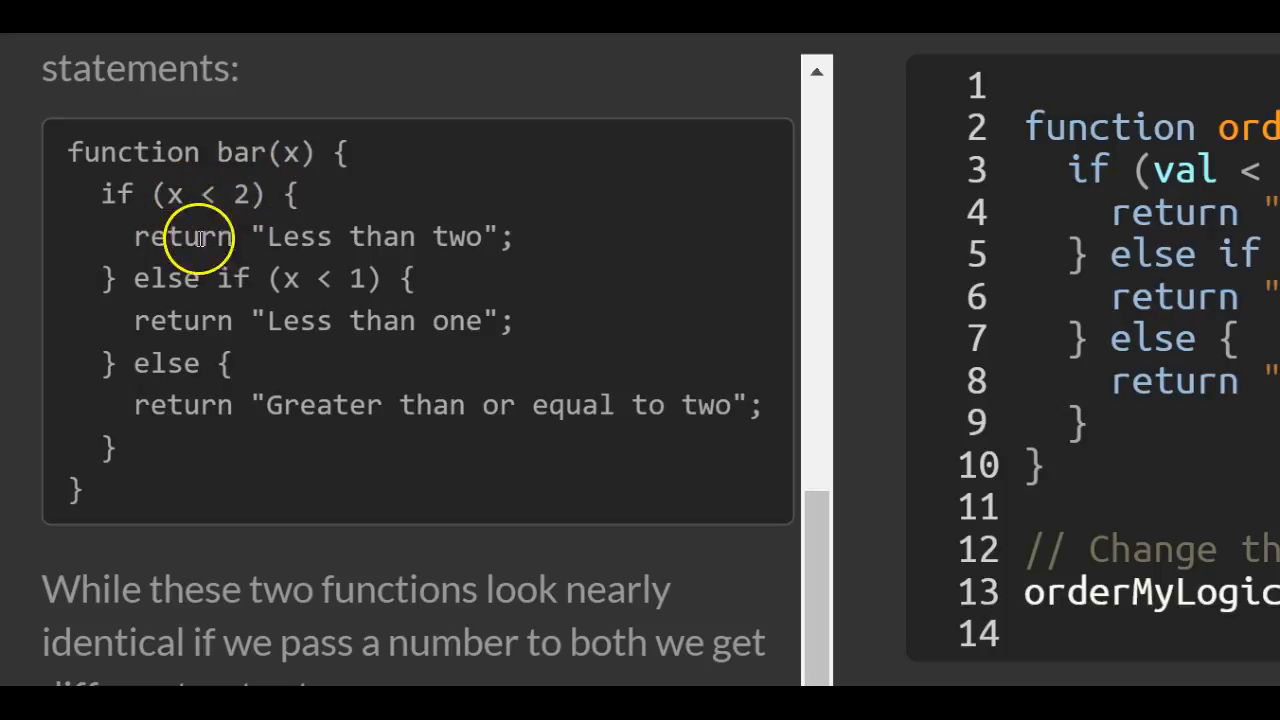
{"action": "left_click_drag", "start_coordinate": [134, 236], "coordinate": [450, 236]}
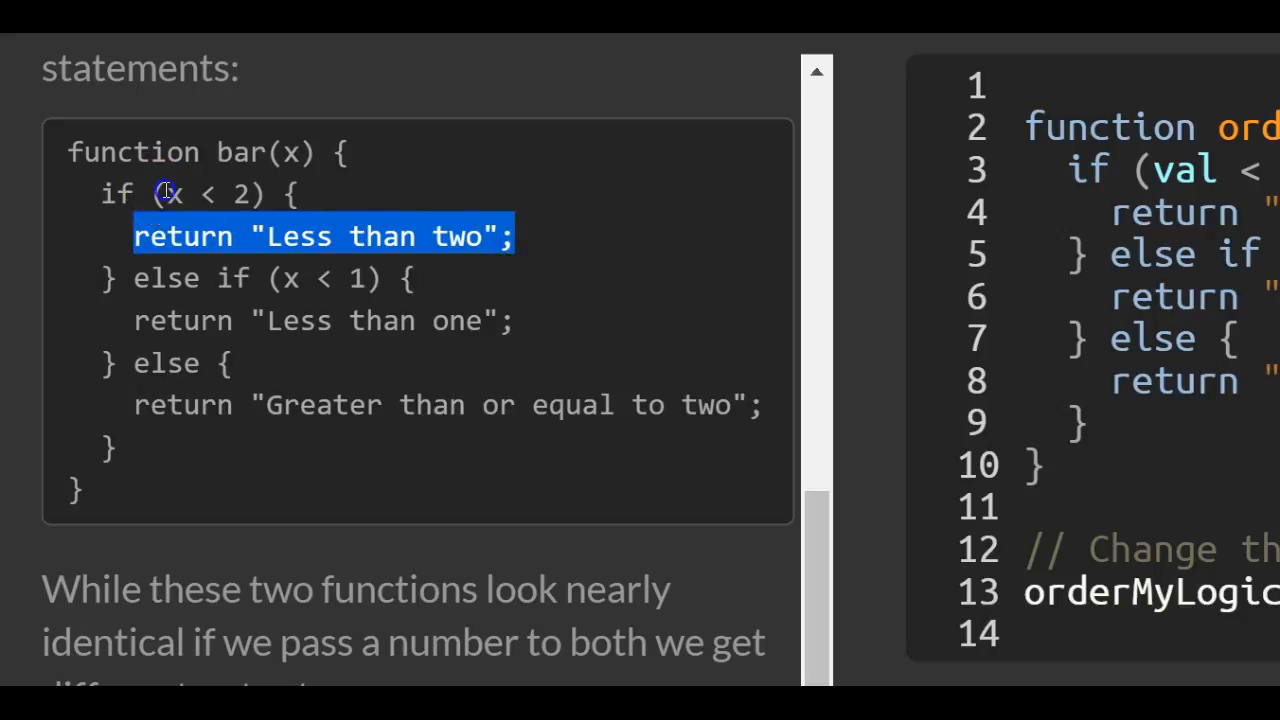
{"action": "left_click", "coordinate": [500, 236]}
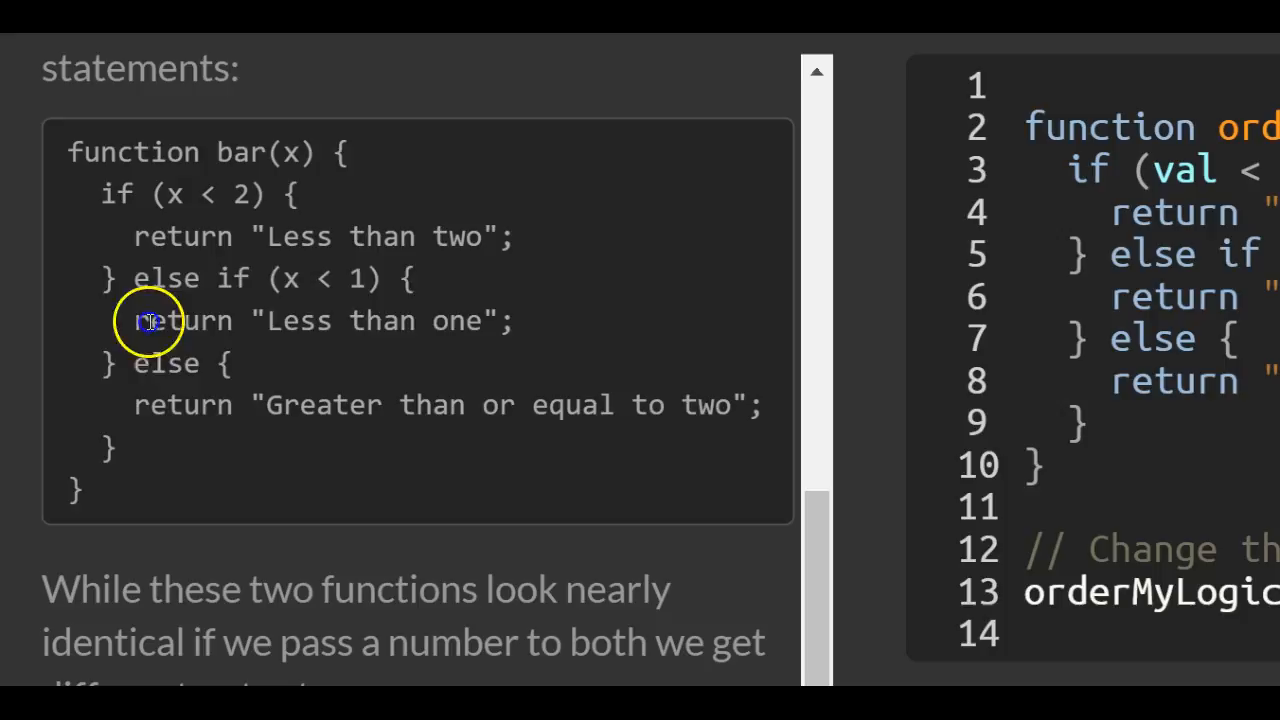
{"action": "left_click_drag", "start_coordinate": [148, 320], "coordinate": [378, 490]}
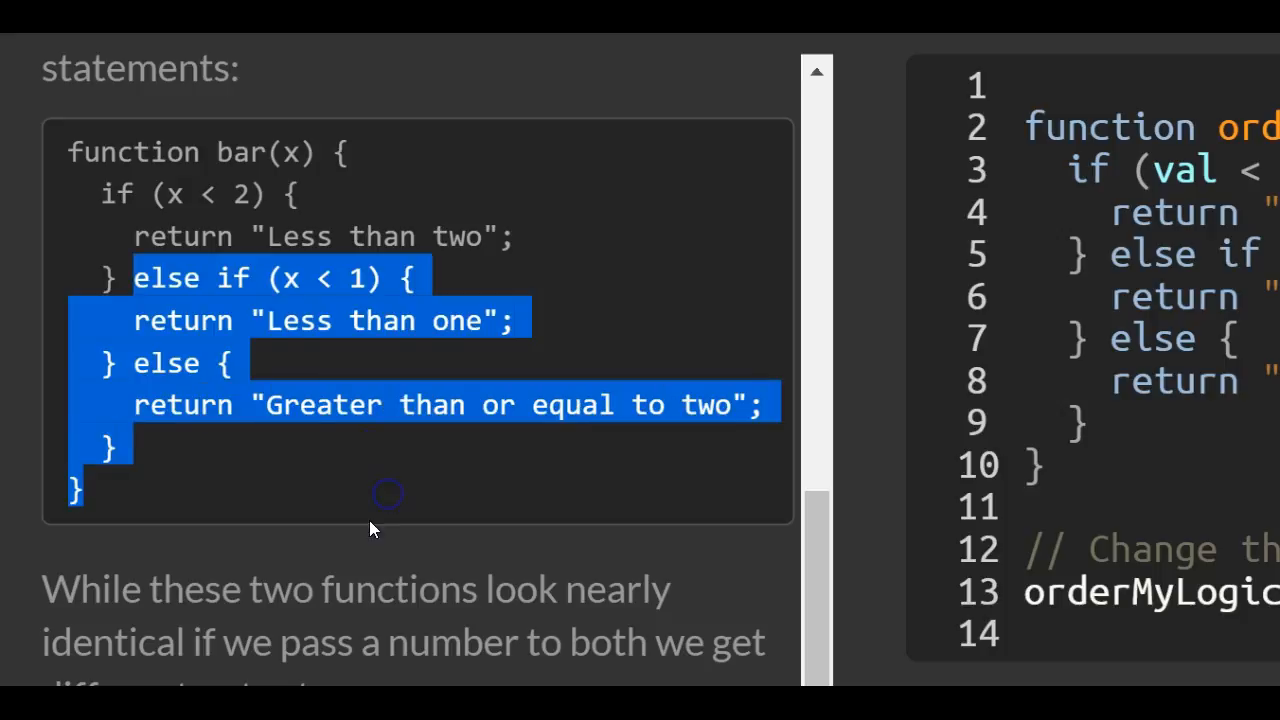
{"action": "scroll", "scroll_direction": "down", "scroll_amount": 3}
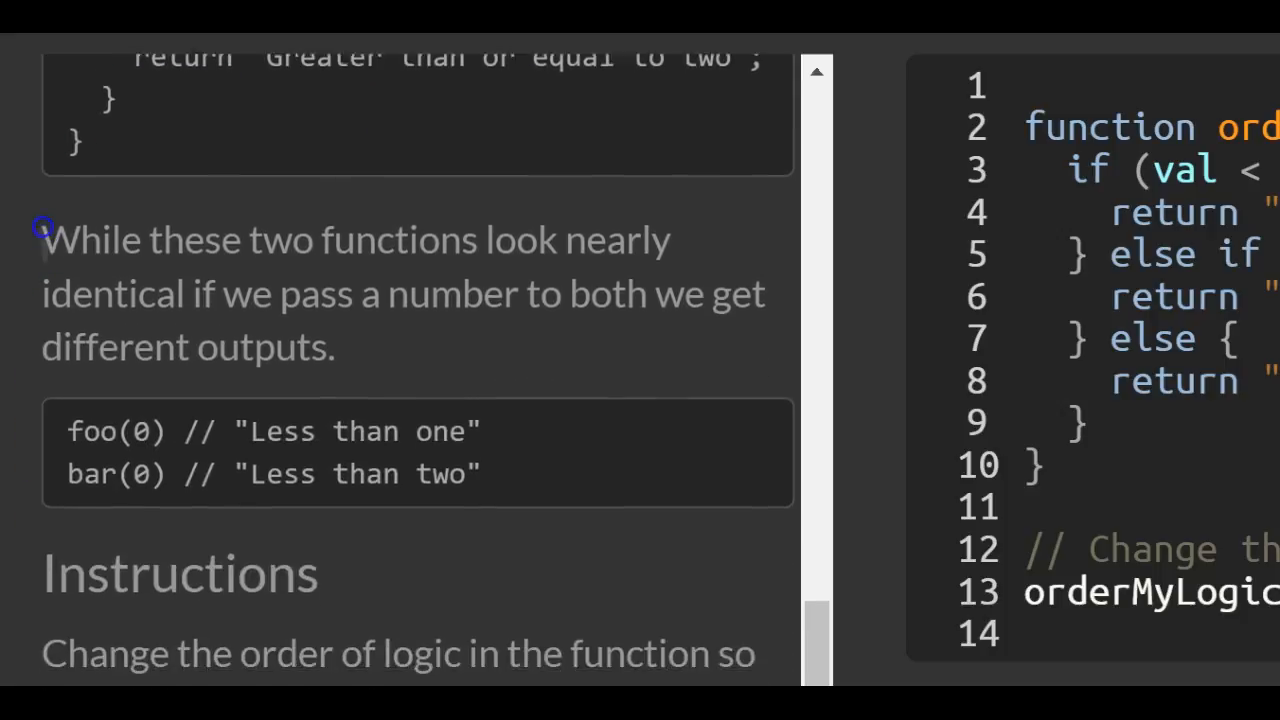
{"action": "scroll", "scroll_direction": "down", "scroll_amount": 3}
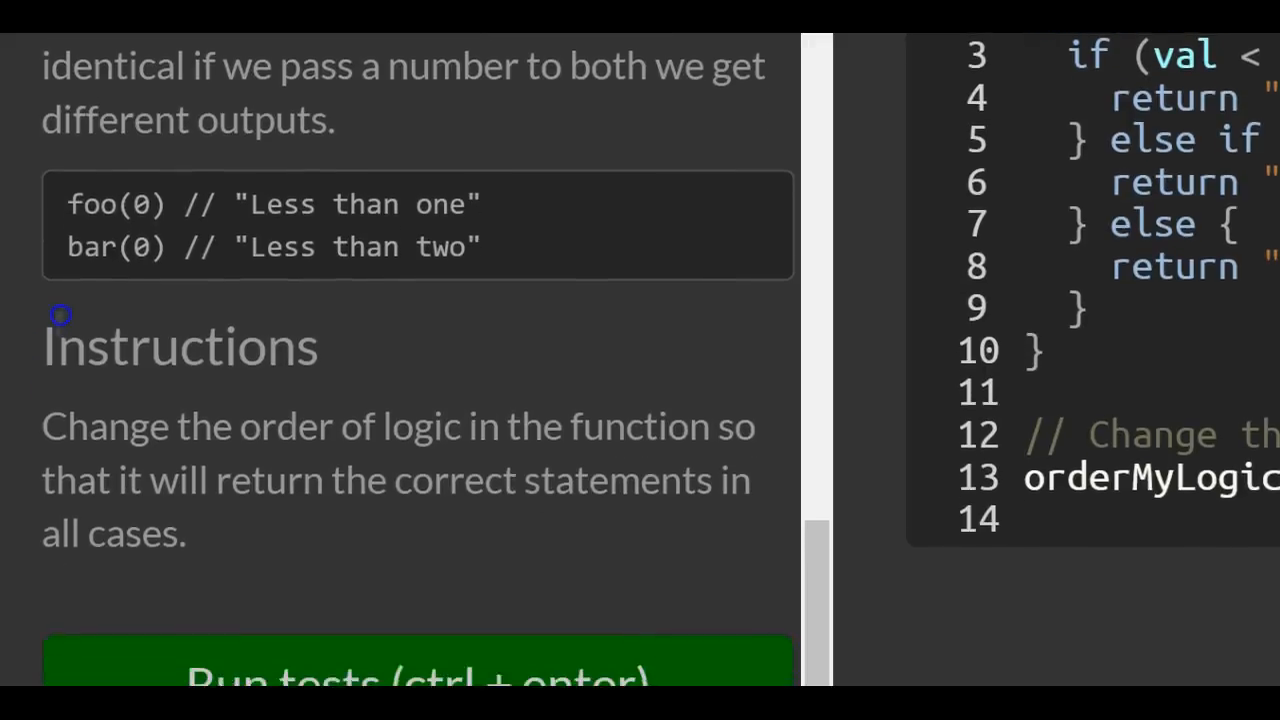
{"action": "scroll", "scroll_direction": "down", "scroll_amount": 3}
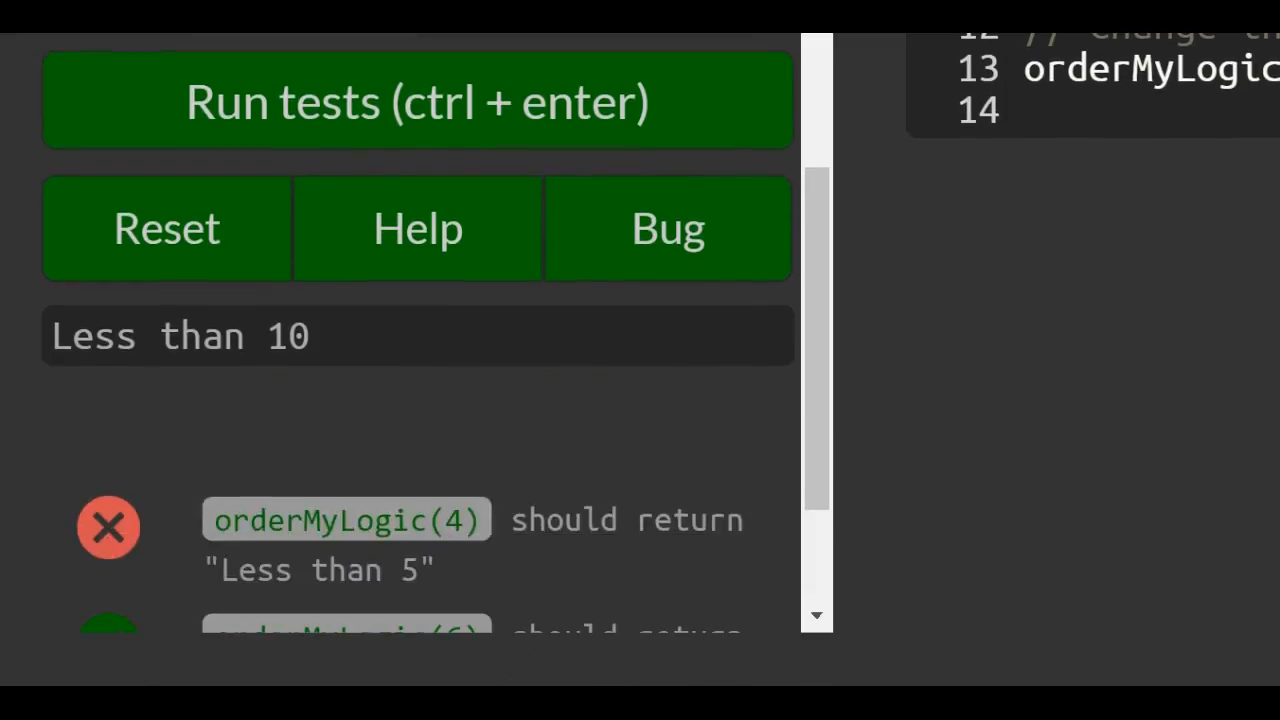
{"action": "scroll", "scroll_direction": "down", "scroll_amount": 3}
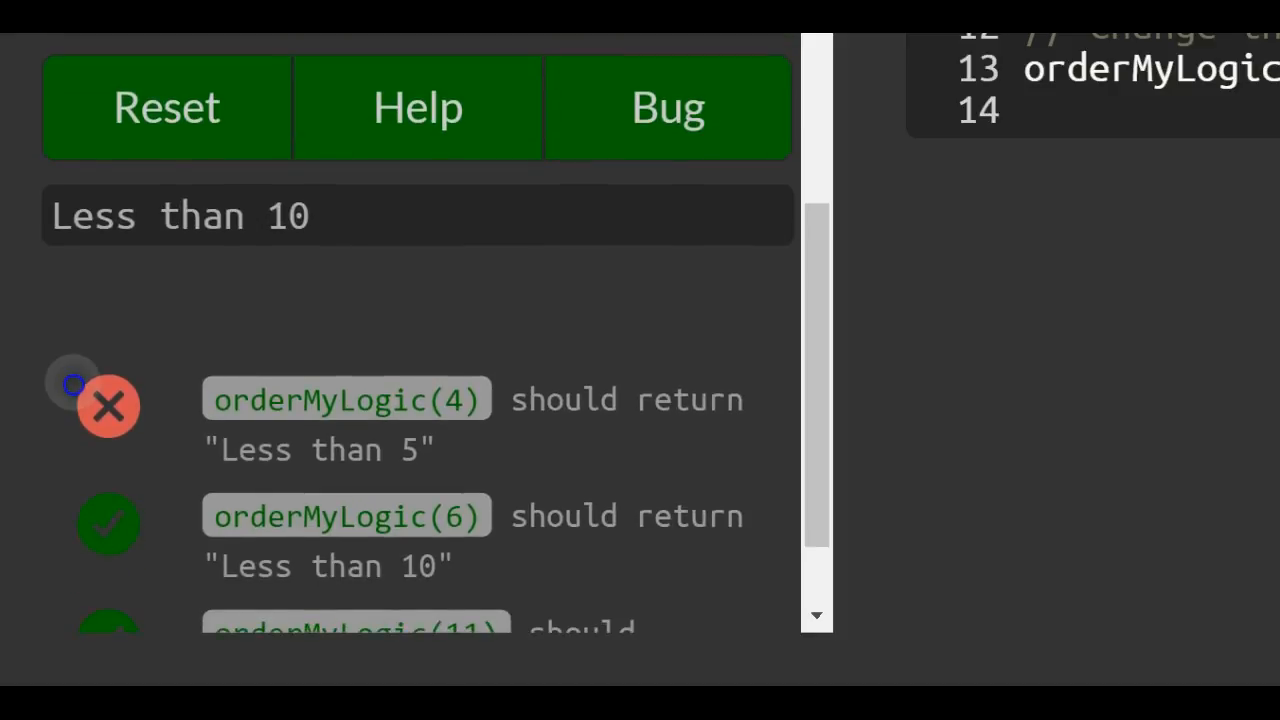
{"action": "scroll", "scroll_direction": "up", "scroll_amount": 3}
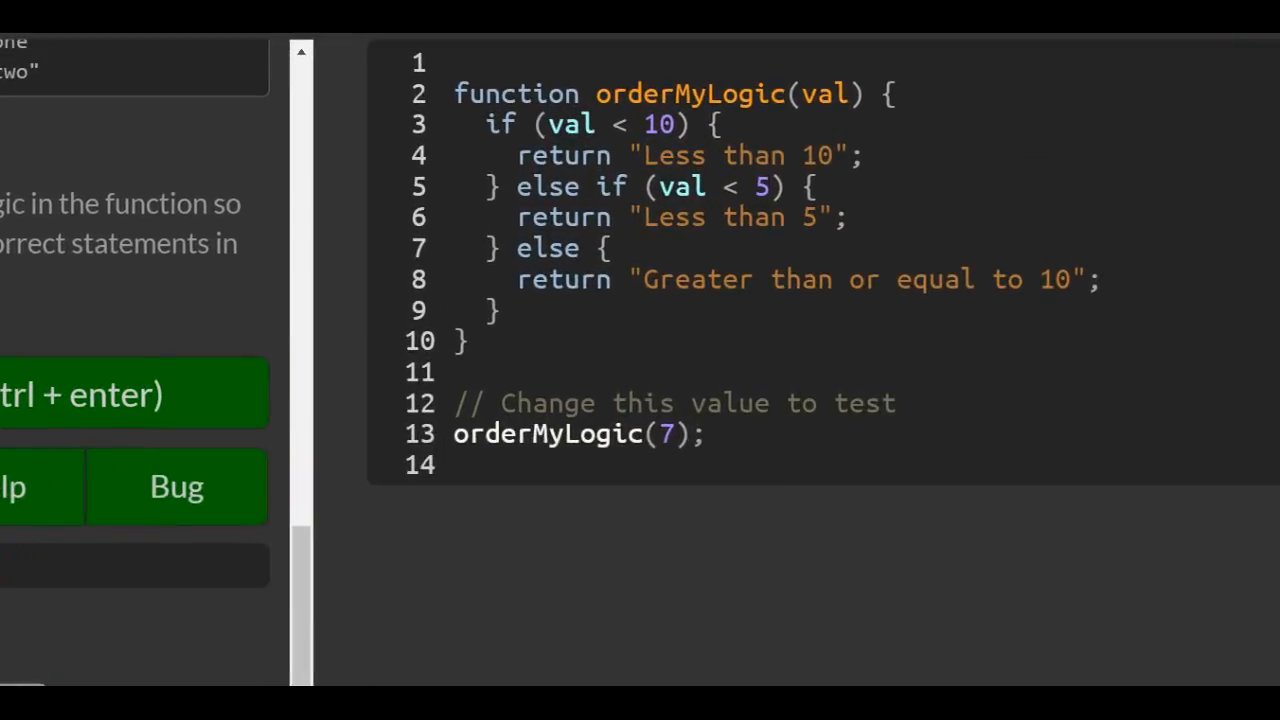
{"action": "mouse_move", "coordinate": [668, 434]}
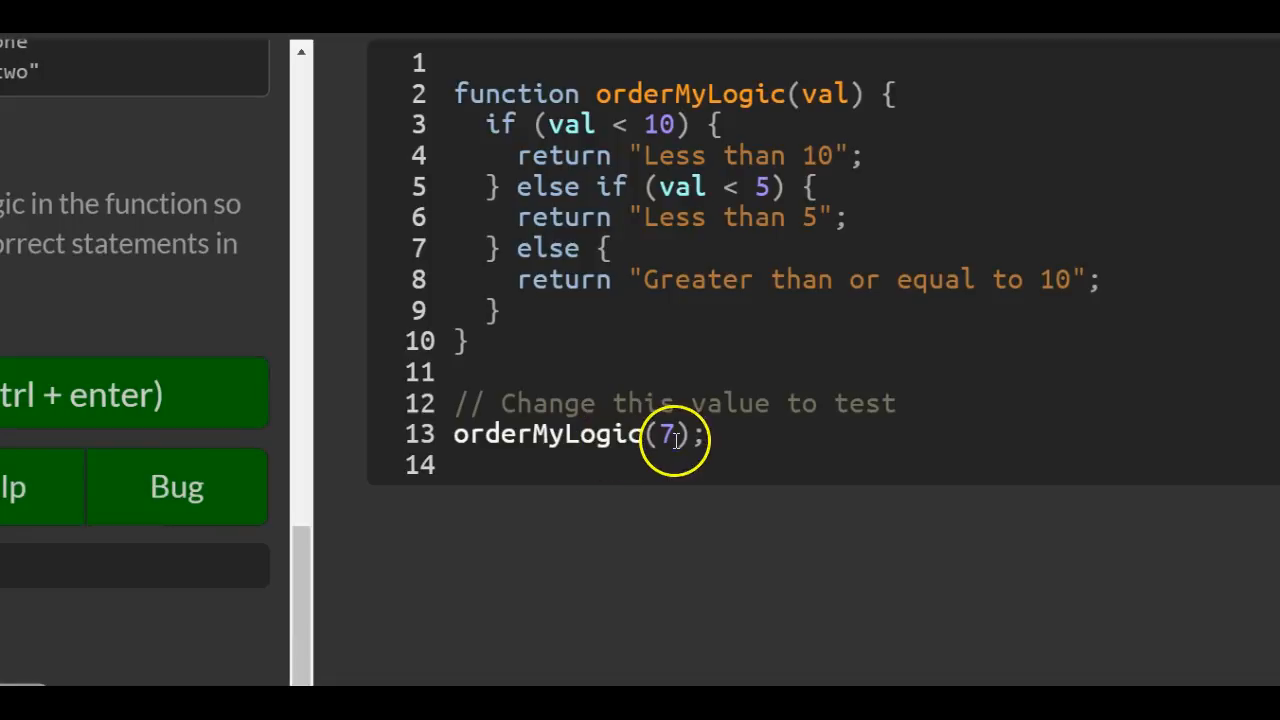
{"action": "type", "text": "4"}
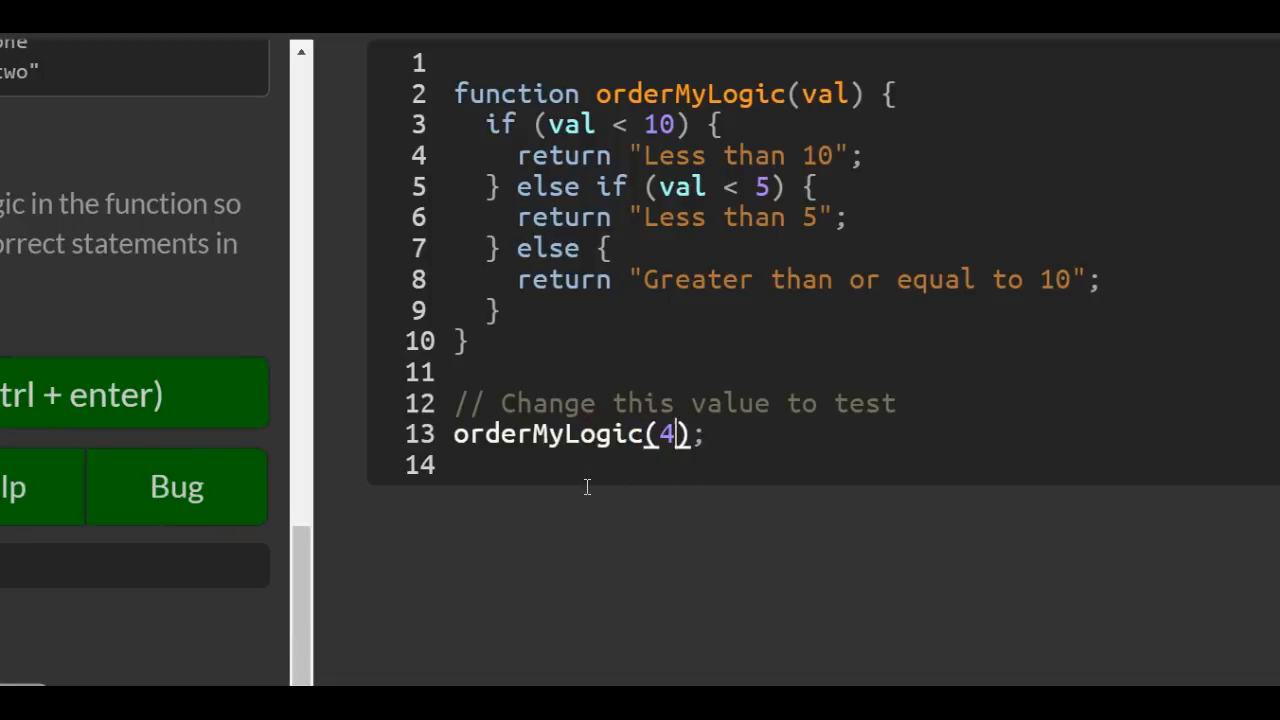
{"action": "mouse_move", "coordinate": [900, 136]}
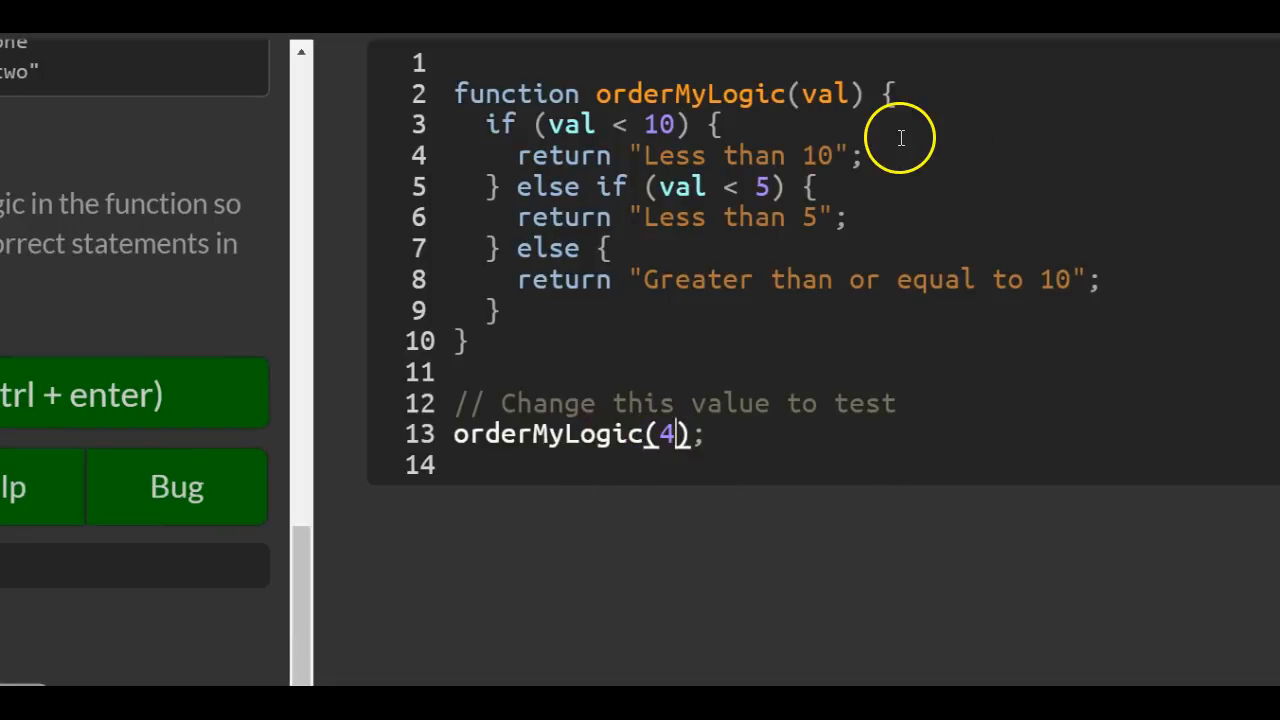
{"action": "mouse_move", "coordinate": [616, 124]}
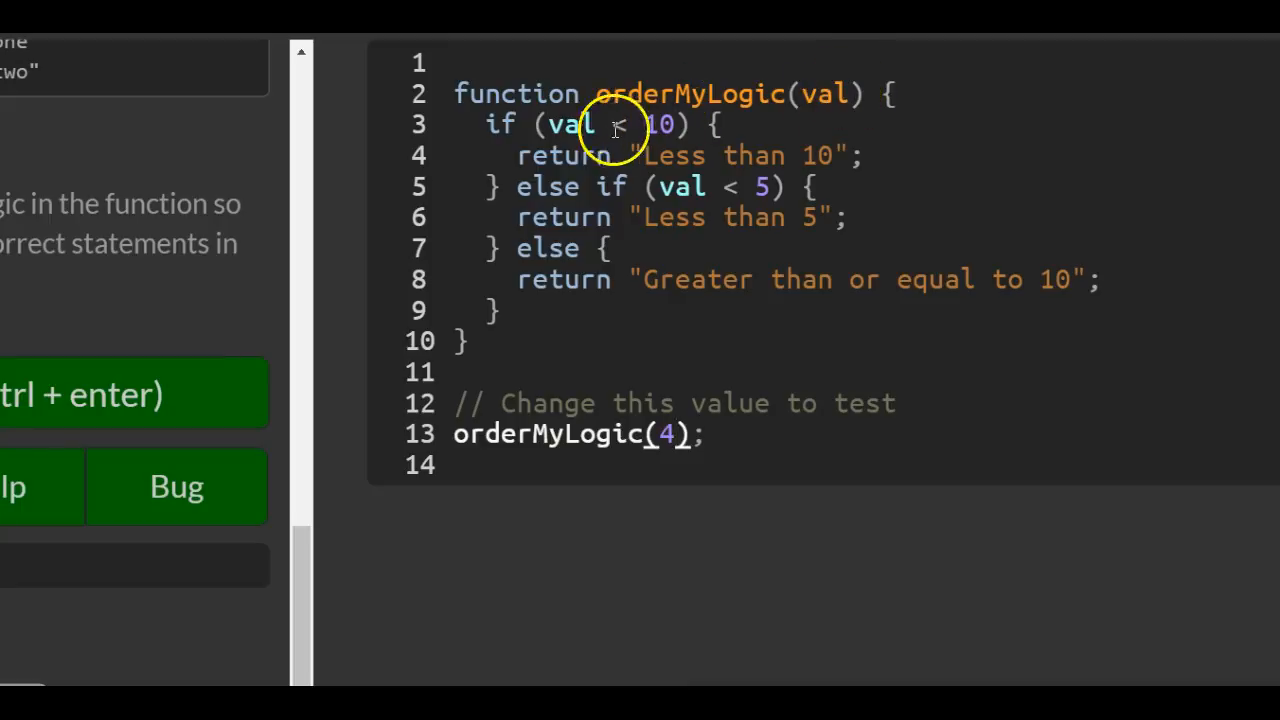
{"action": "mouse_move", "coordinate": [624, 236]}
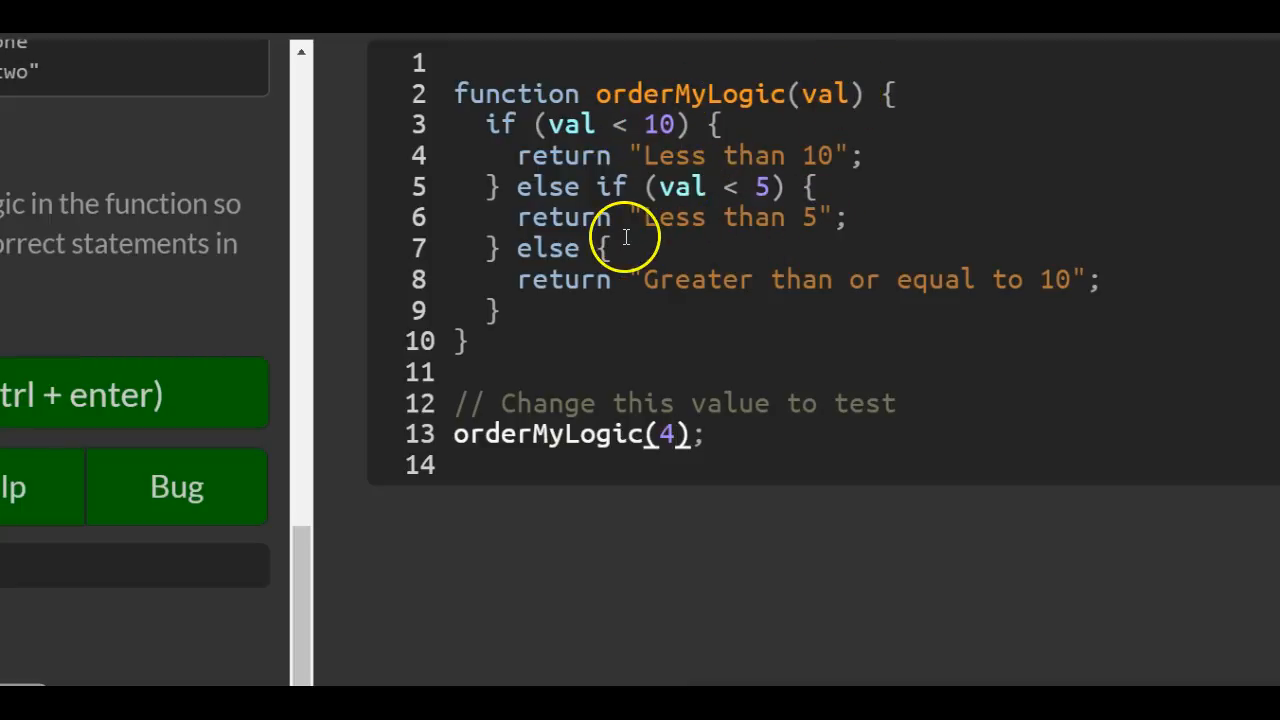
{"action": "mouse_move", "coordinate": [724, 114]}
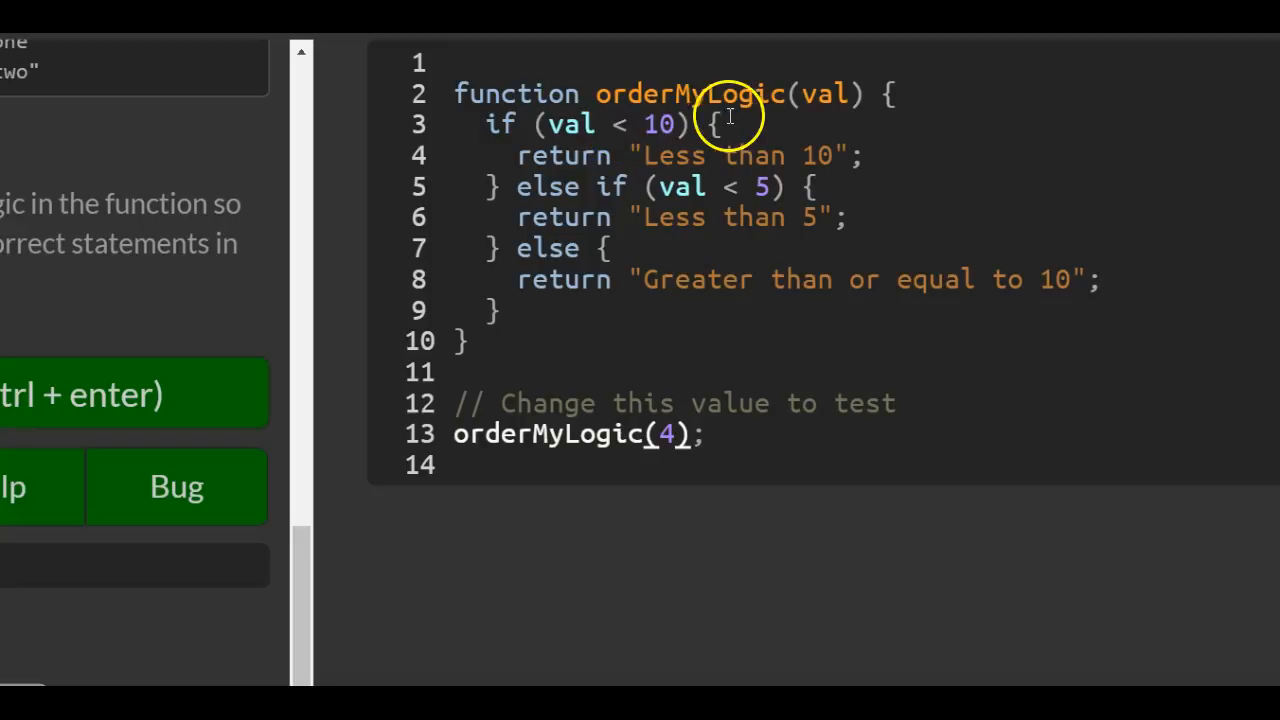
{"action": "mouse_move", "coordinate": [640, 156]}
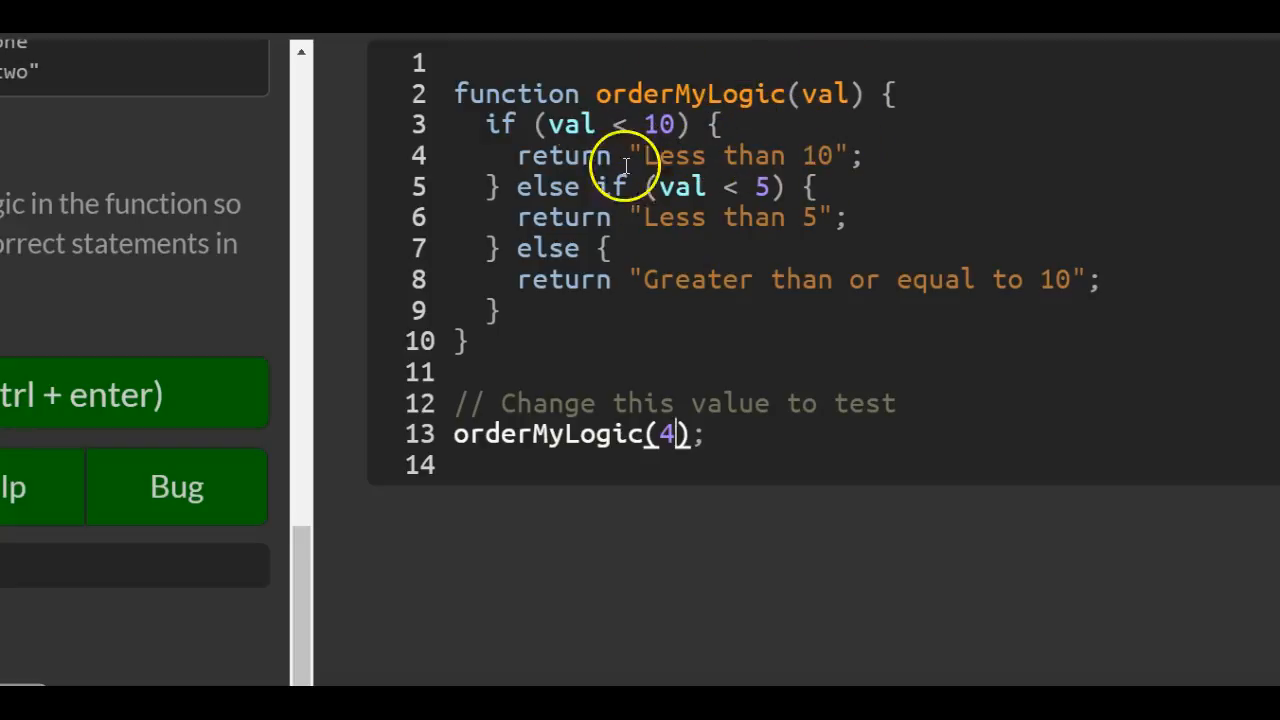
{"action": "mouse_move", "coordinate": [644, 136]}
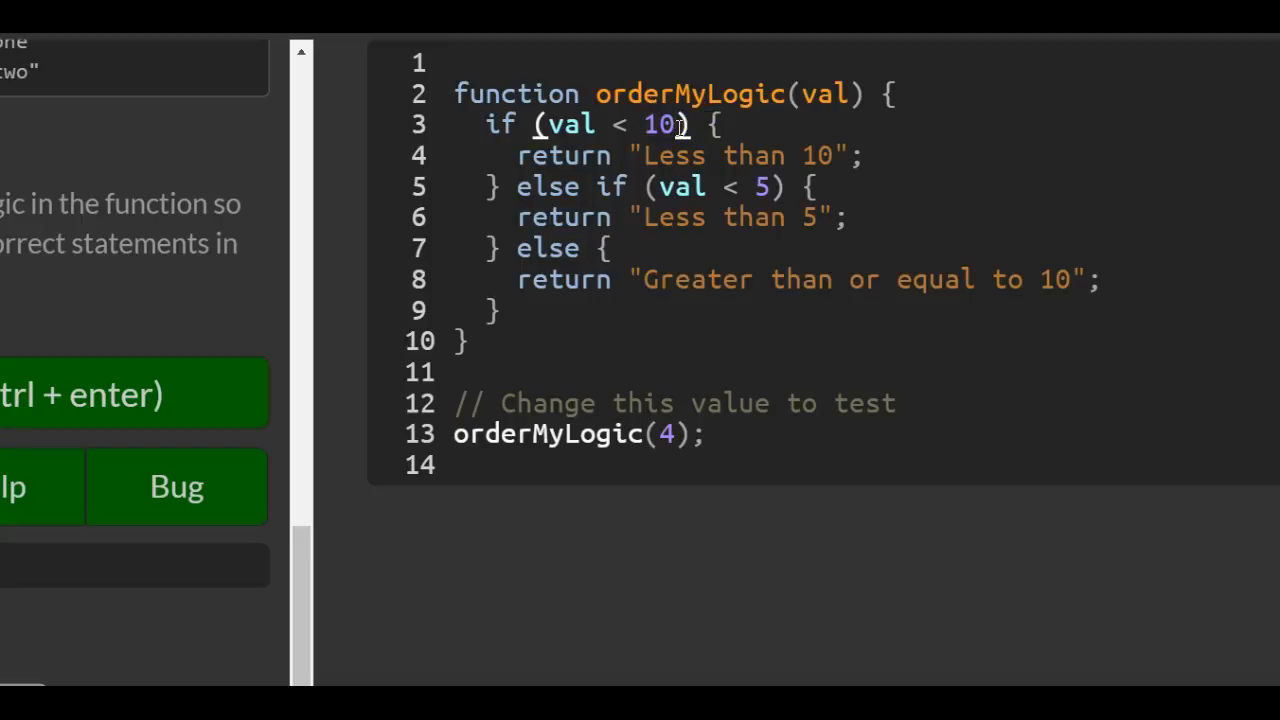
Swap the conditions so val < 5 returns 'Less than 5' before val < 10 returns 'Less than 10'.
{"action": "type", "text": "5"}
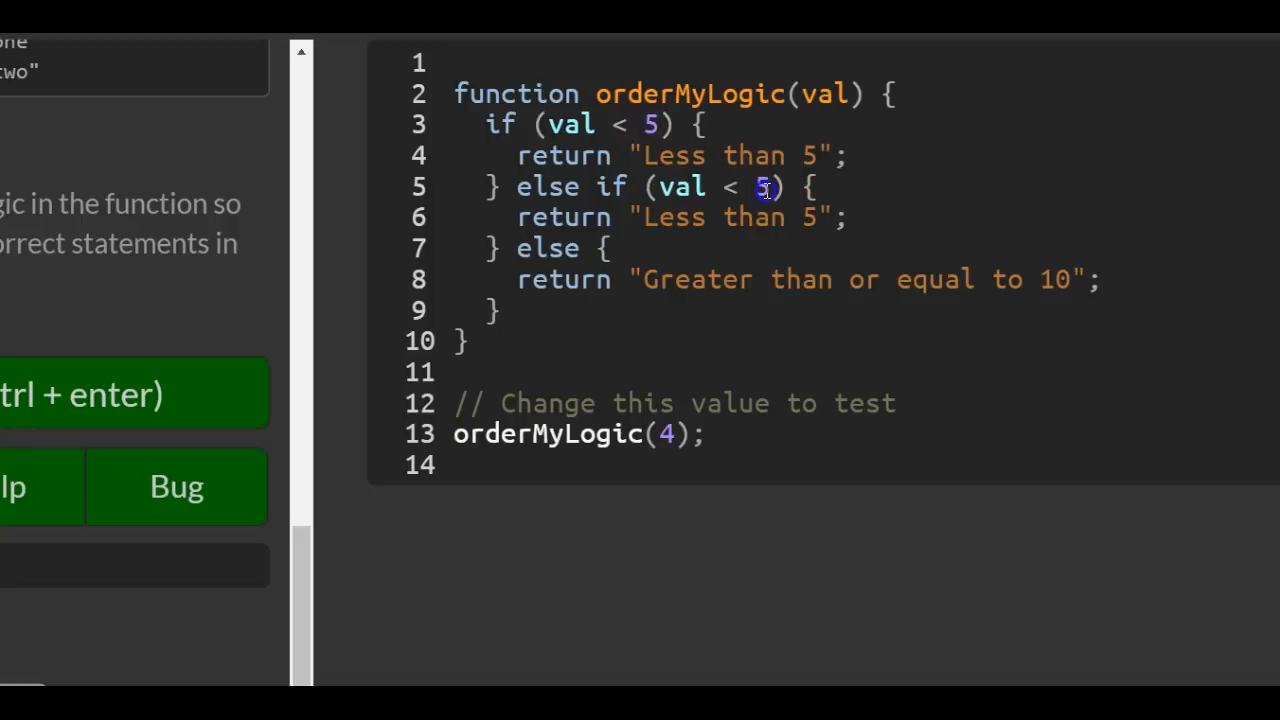
{"action": "type", "text": "10"}
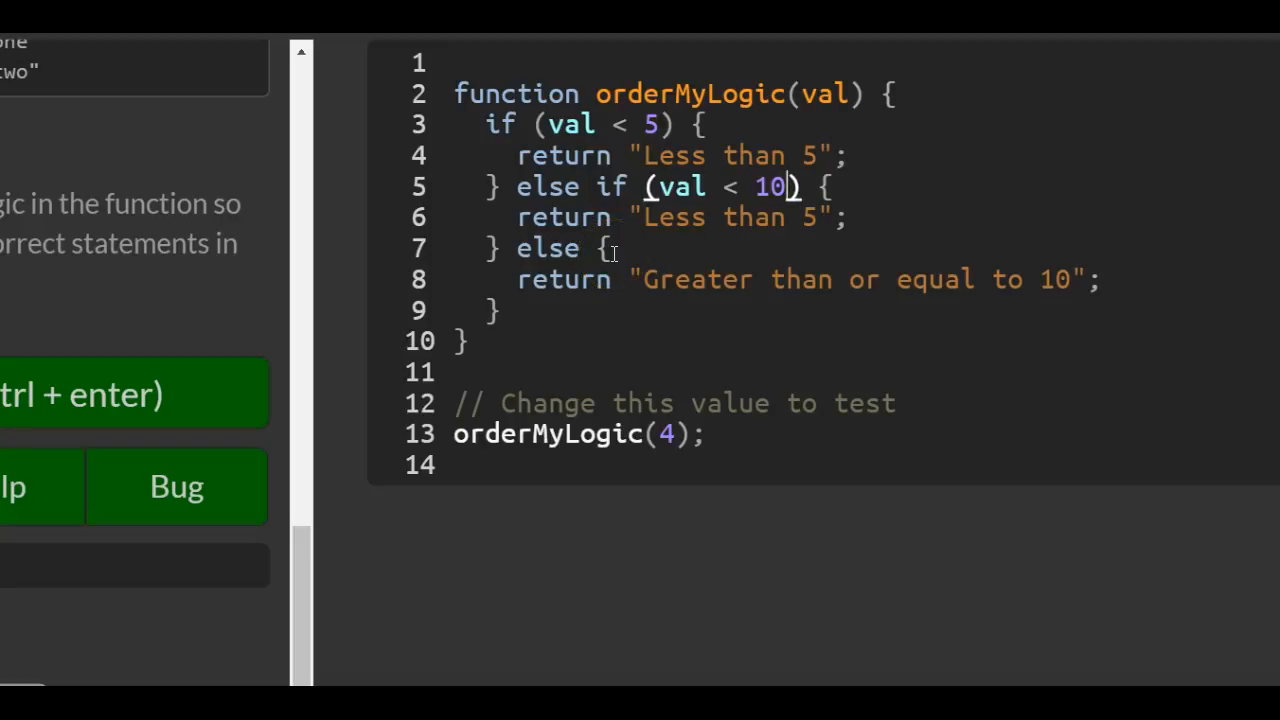
{"action": "mouse_move", "coordinate": [704, 280]}
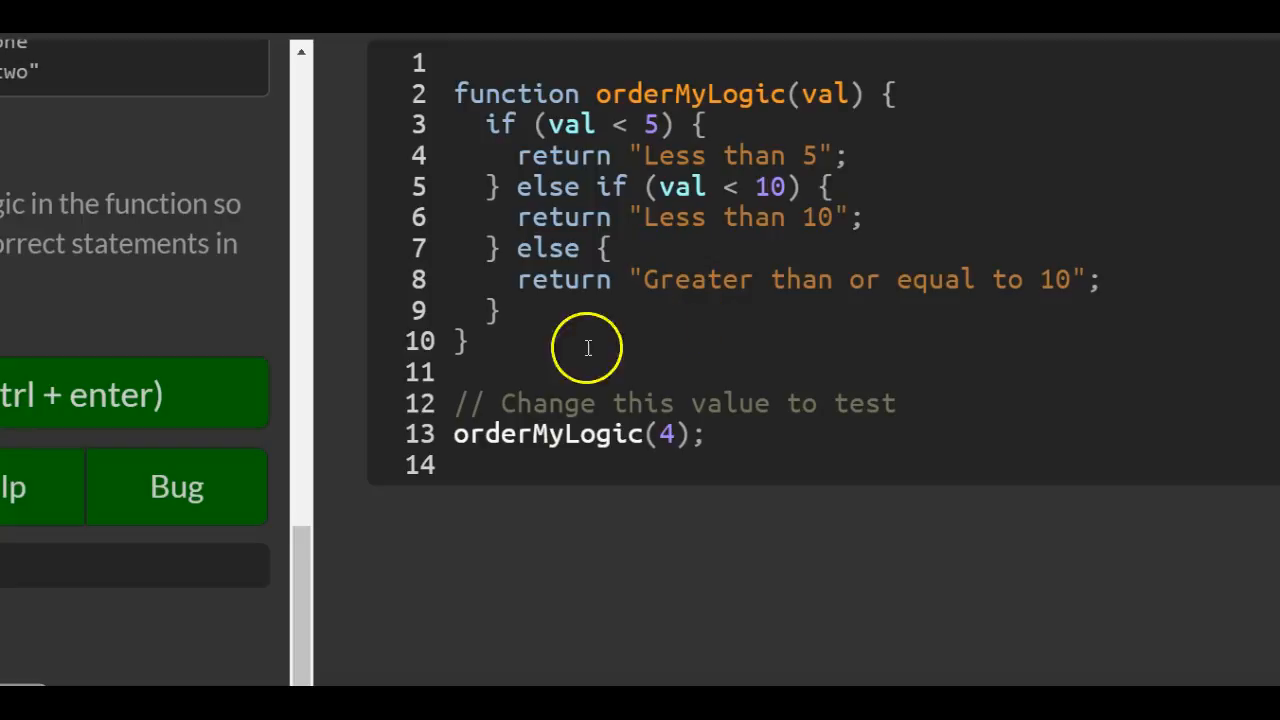
{"action": "mouse_move", "coordinate": [852, 308]}
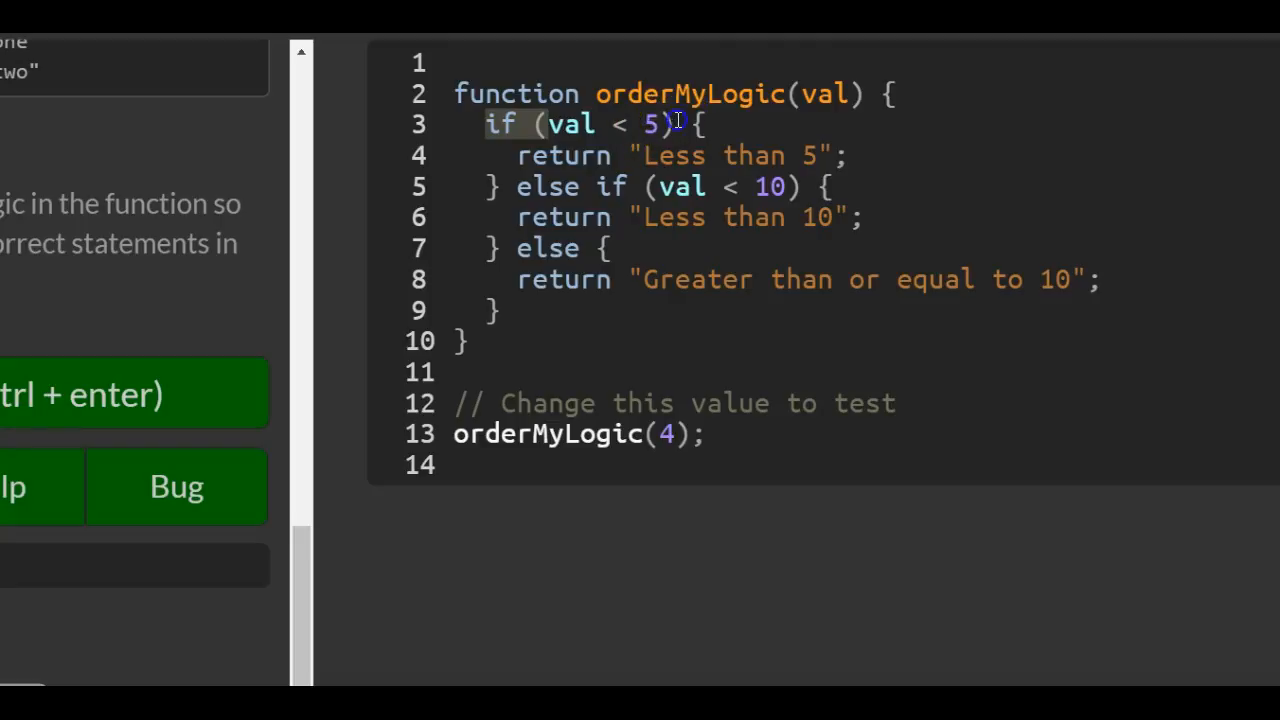
{"action": "left_click", "coordinate": [742, 156]}
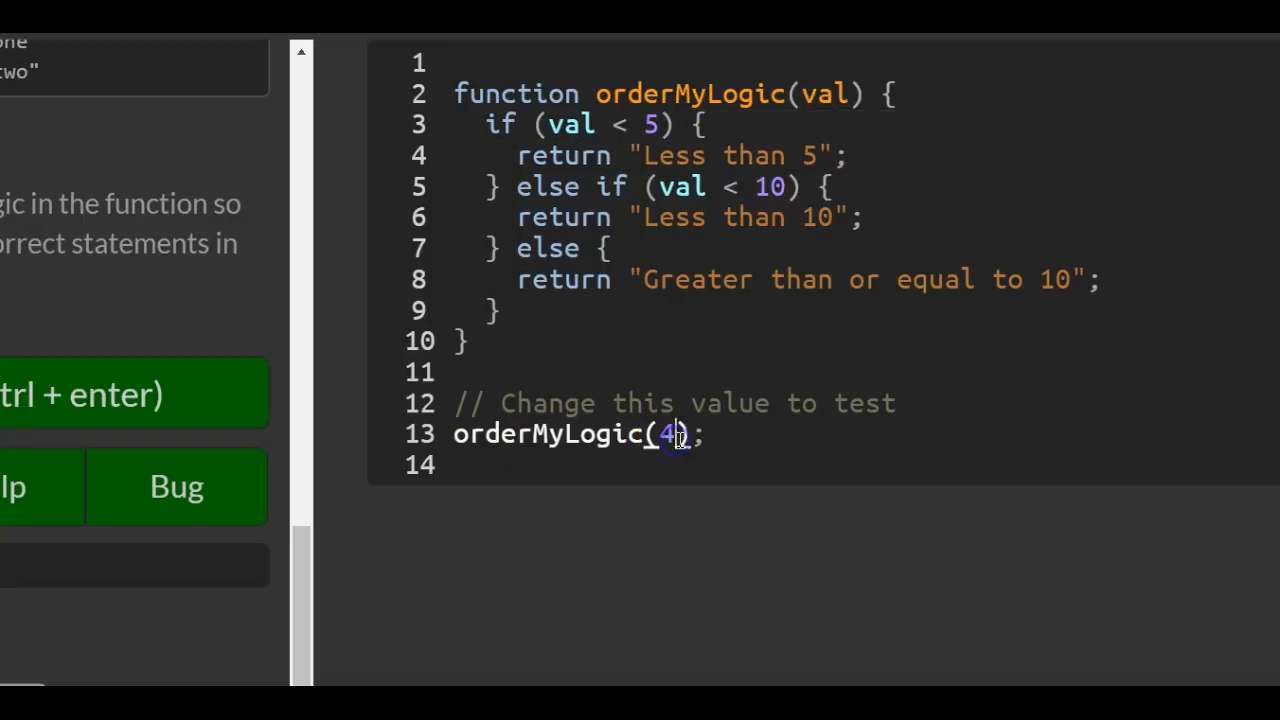
Try test argument 8, then replace it so the call reads orderMyLogic(12).
{"action": "type", "text": "8"}
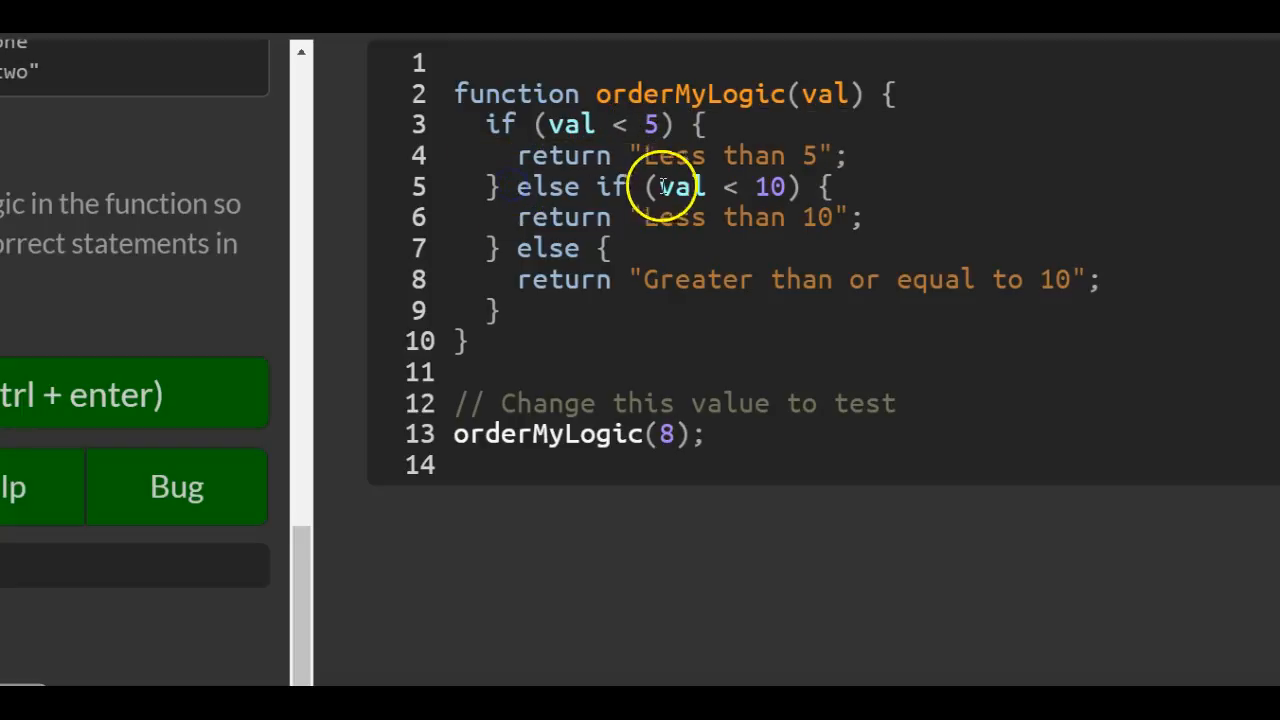
{"action": "mouse_move", "coordinate": [770, 188]}
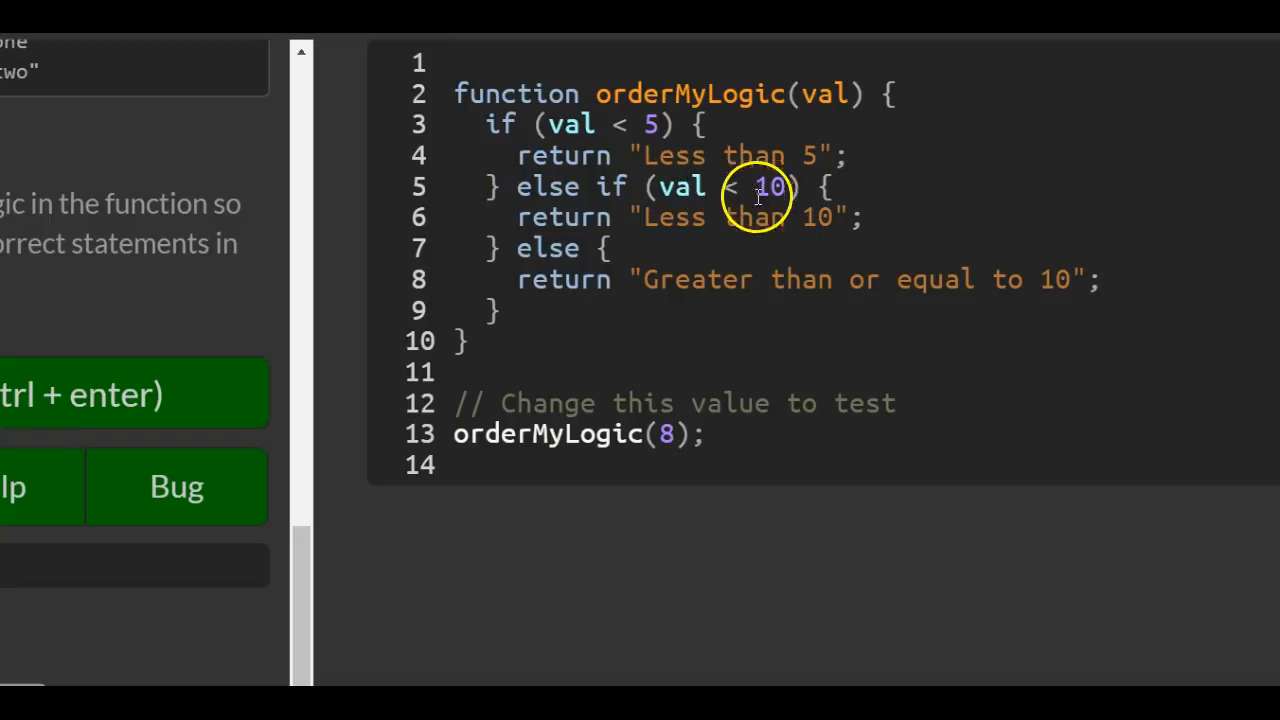
{"action": "left_click", "coordinate": [804, 216]}
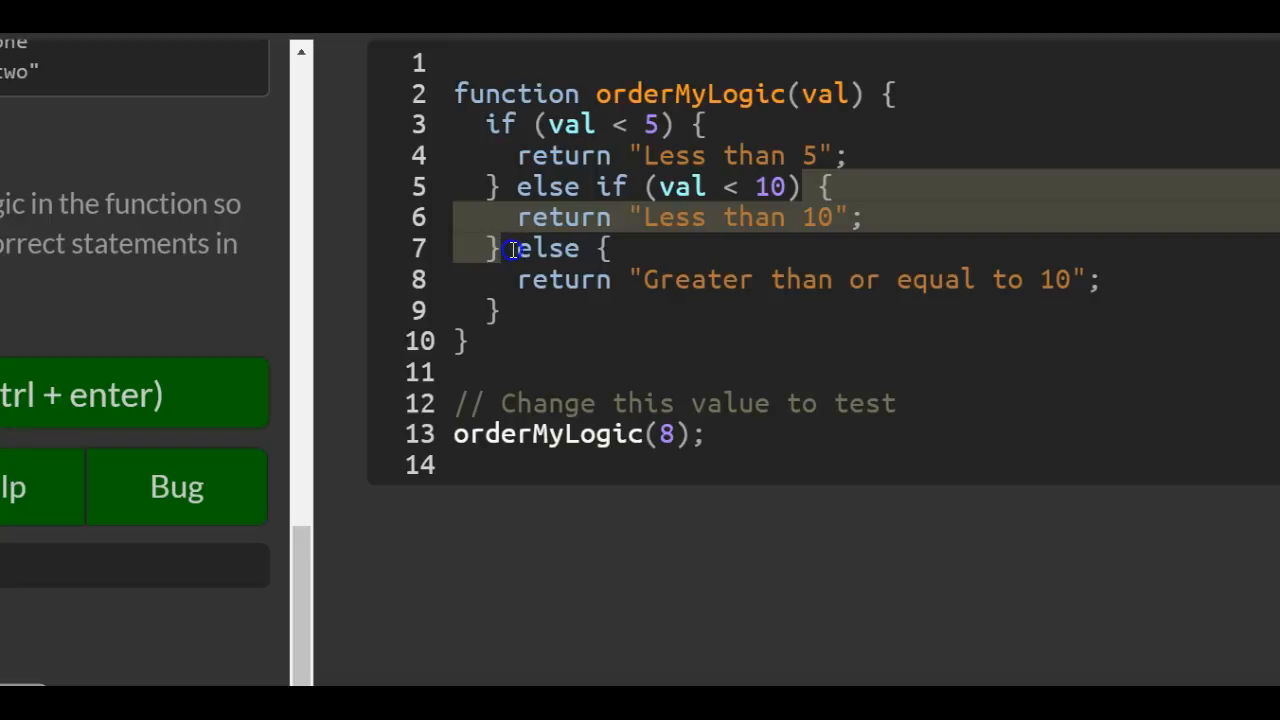
{"action": "mouse_move", "coordinate": [632, 344]}
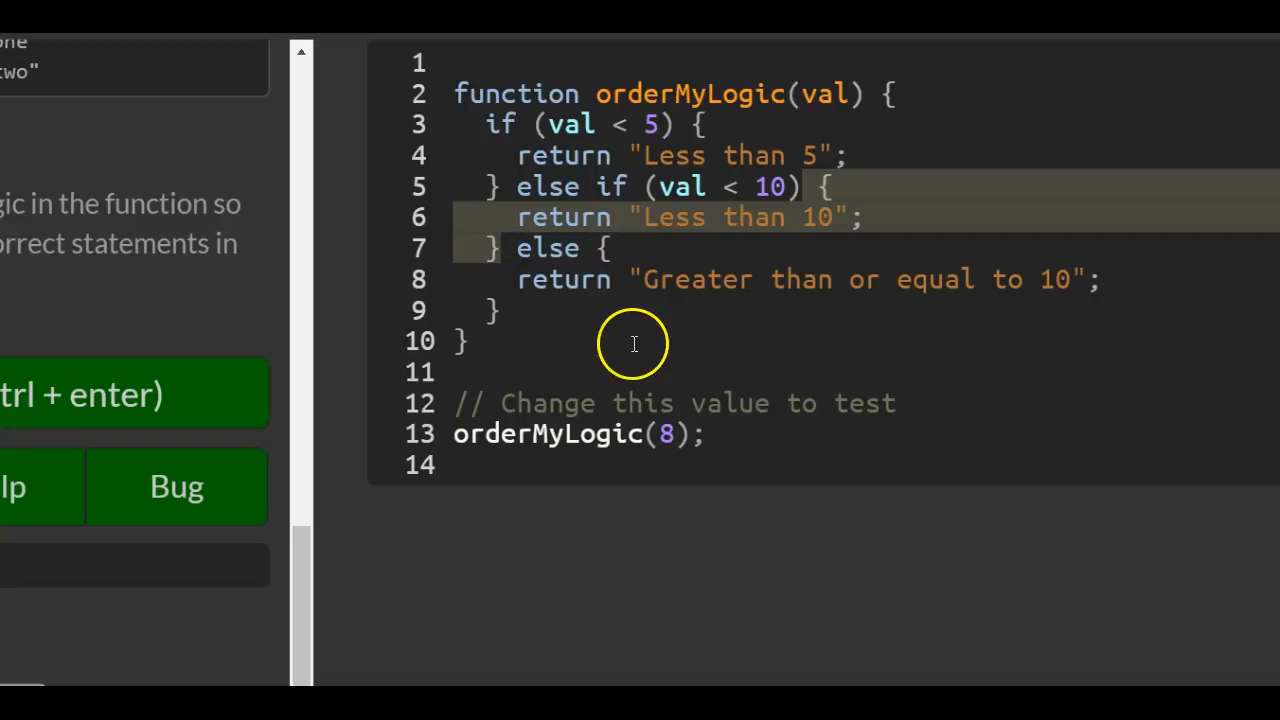
{"action": "key", "text": "Backspace"}
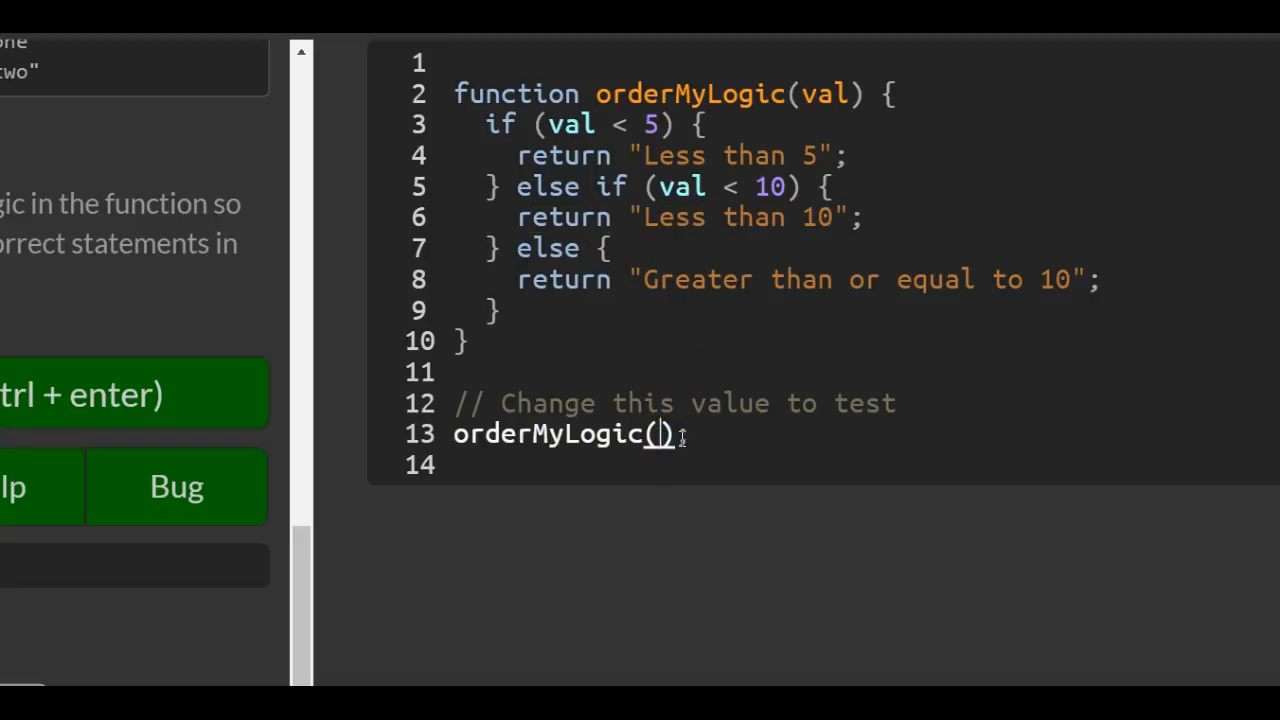
{"action": "type", "text": "12;"}
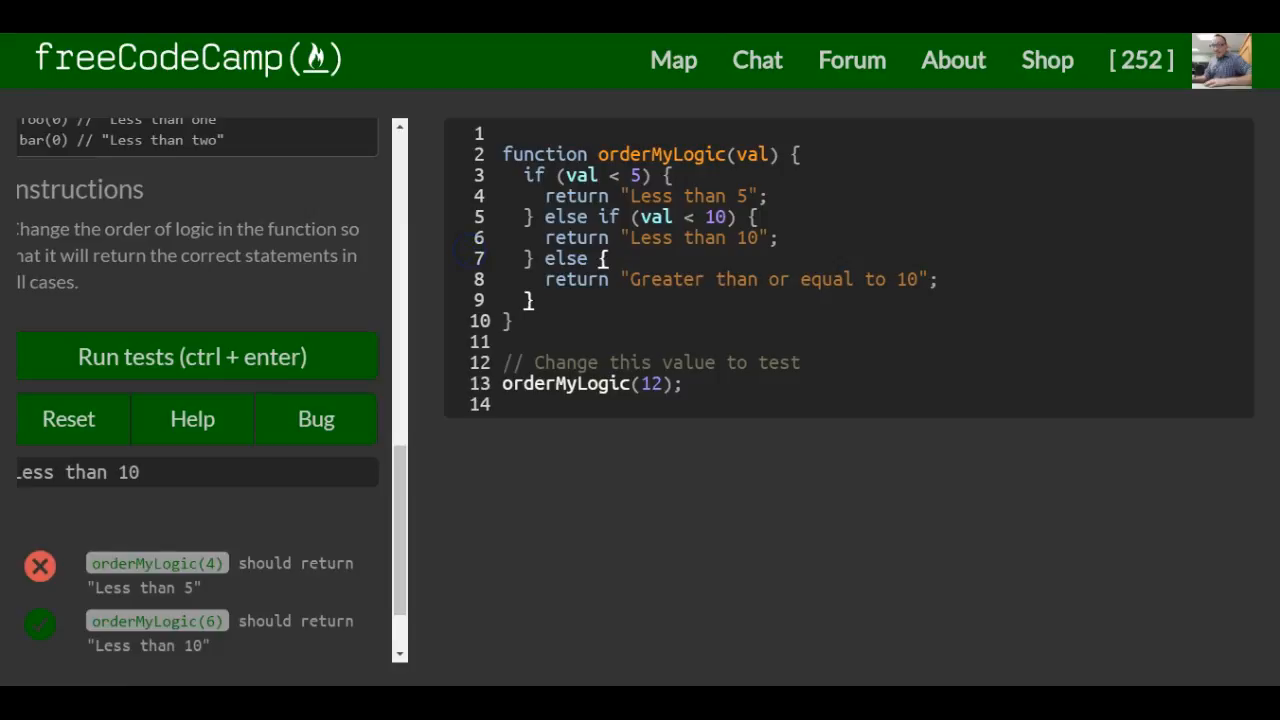
Run the tests so all pass and dismiss the 'Target acquired!' dialog.
{"action": "left_click", "coordinate": [192, 356]}
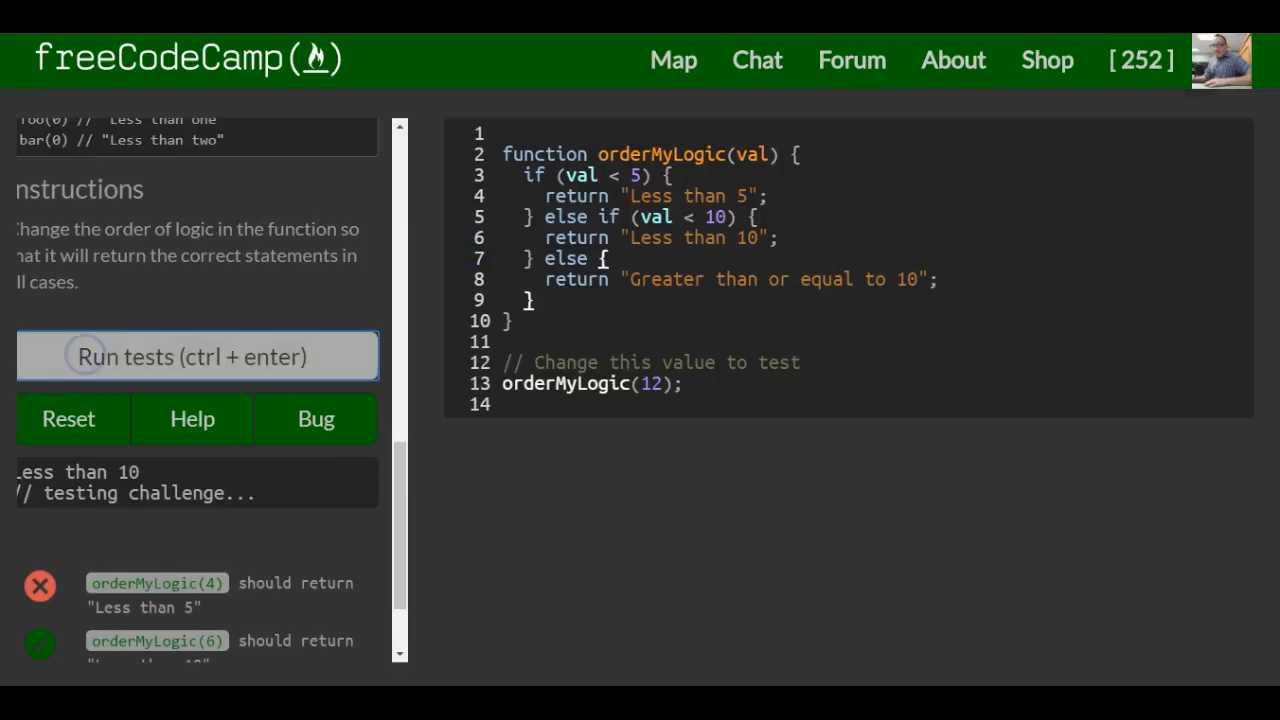
{"action": "left_click", "coordinate": [196, 356]}
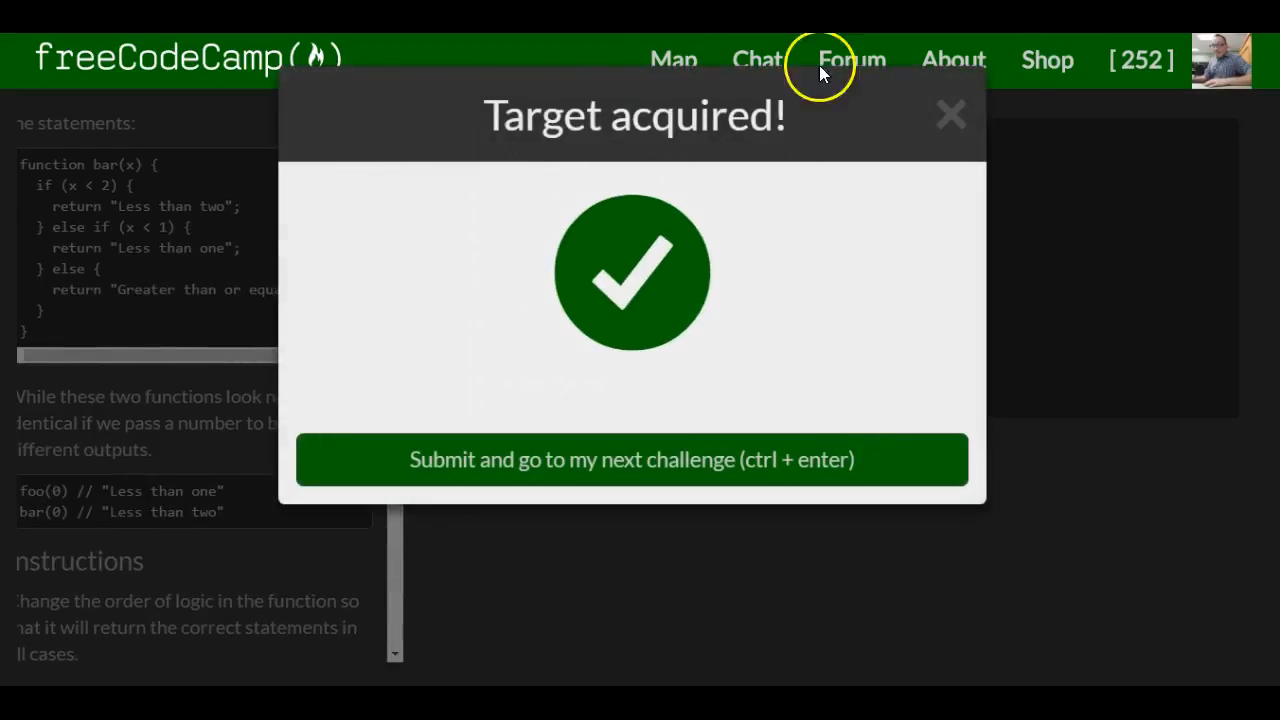
{"action": "left_click", "coordinate": [632, 458]}
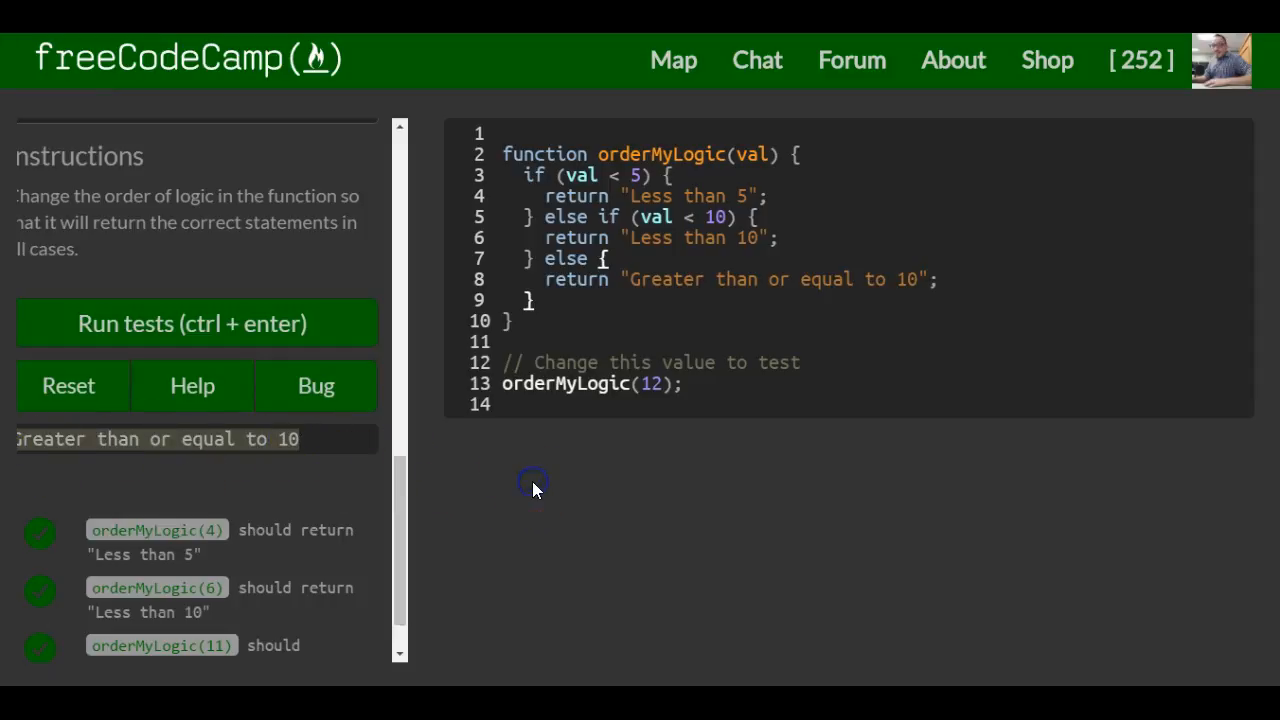
{"action": "mouse_move", "coordinate": [196, 324]}
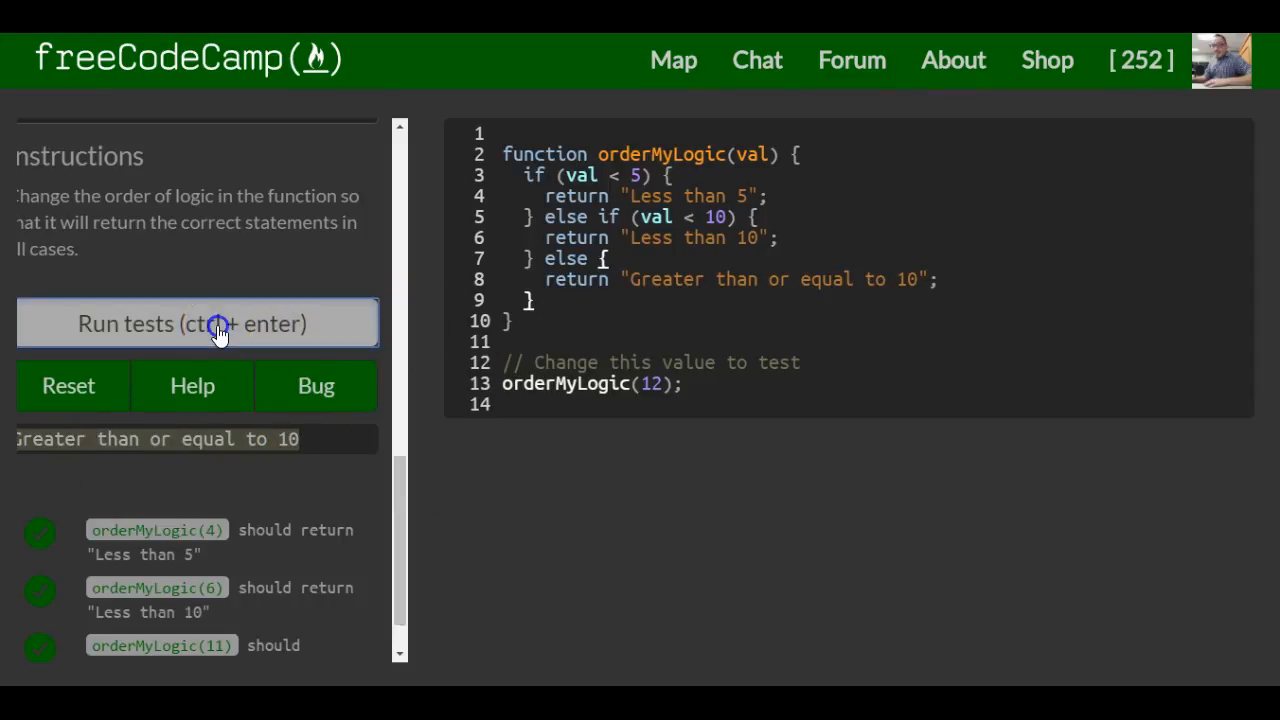